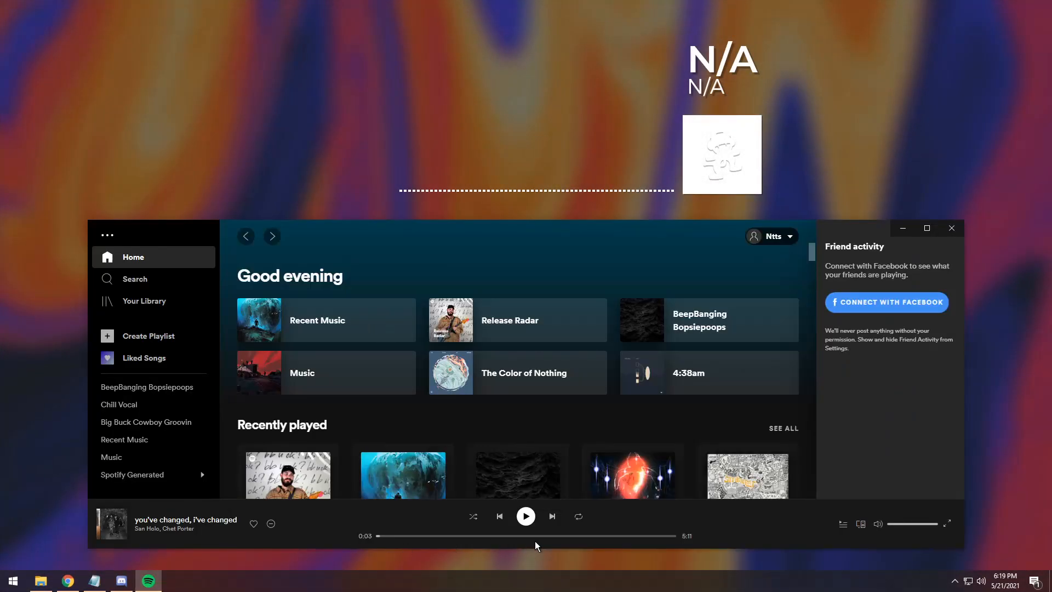
mouse_move(526, 516)
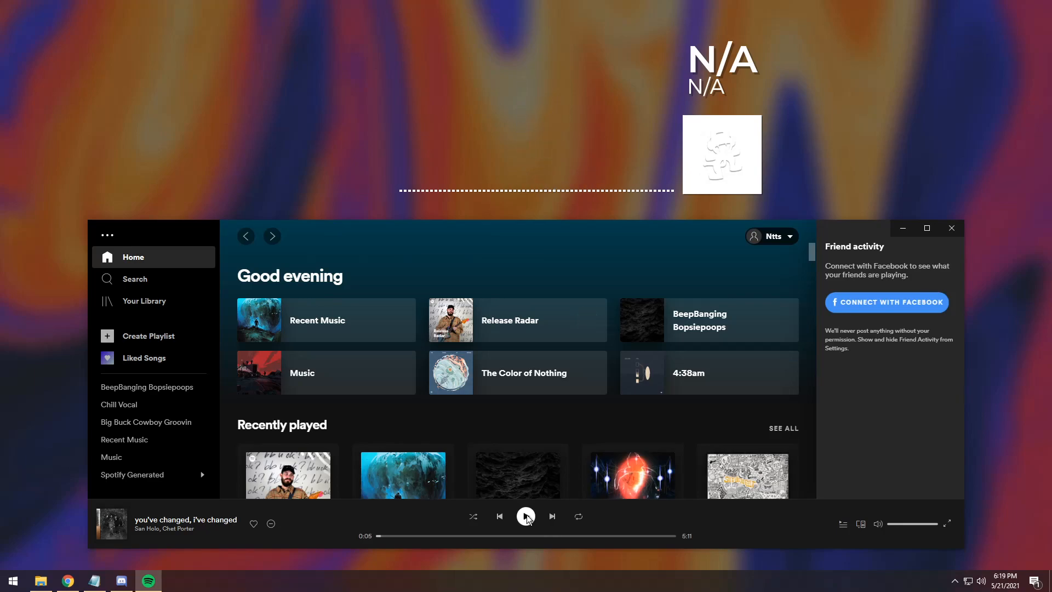
- Pause "you've changed, i've changed" in Spotify while the widget still reads N/A
click(526, 516)
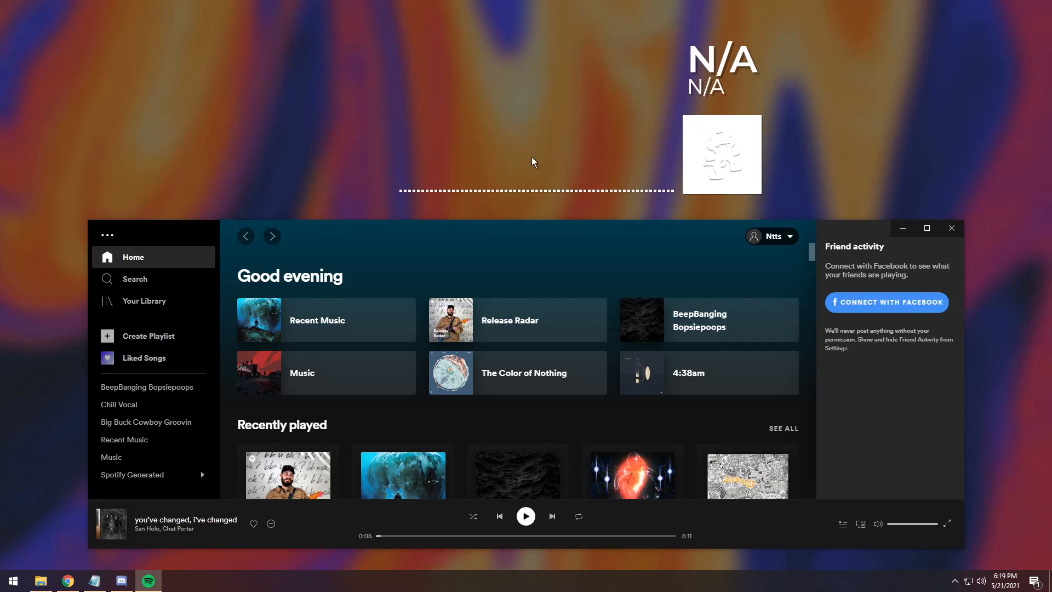
mouse_move(668, 50)
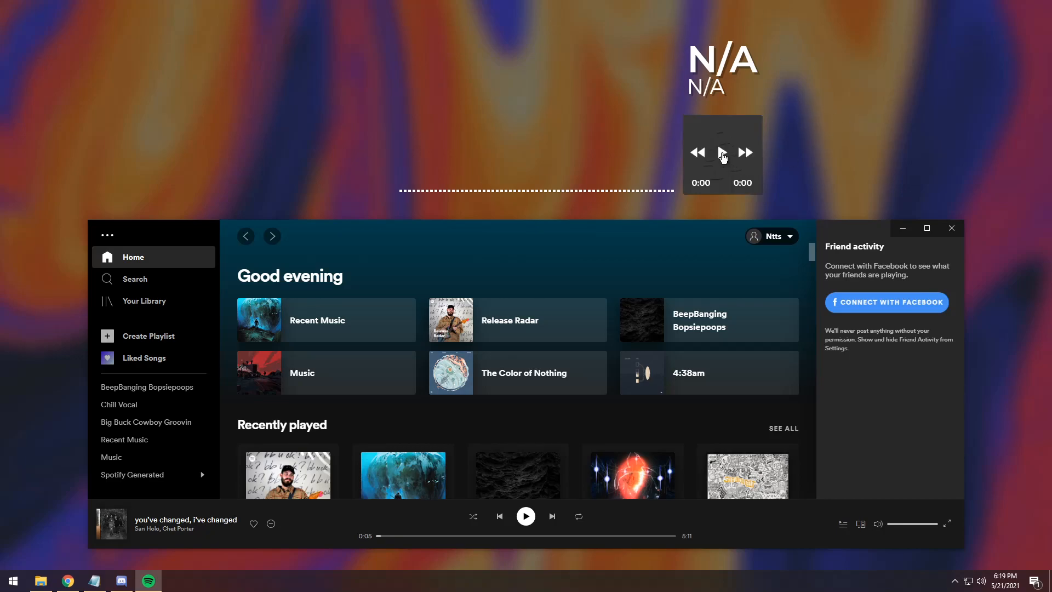
mouse_move(747, 153)
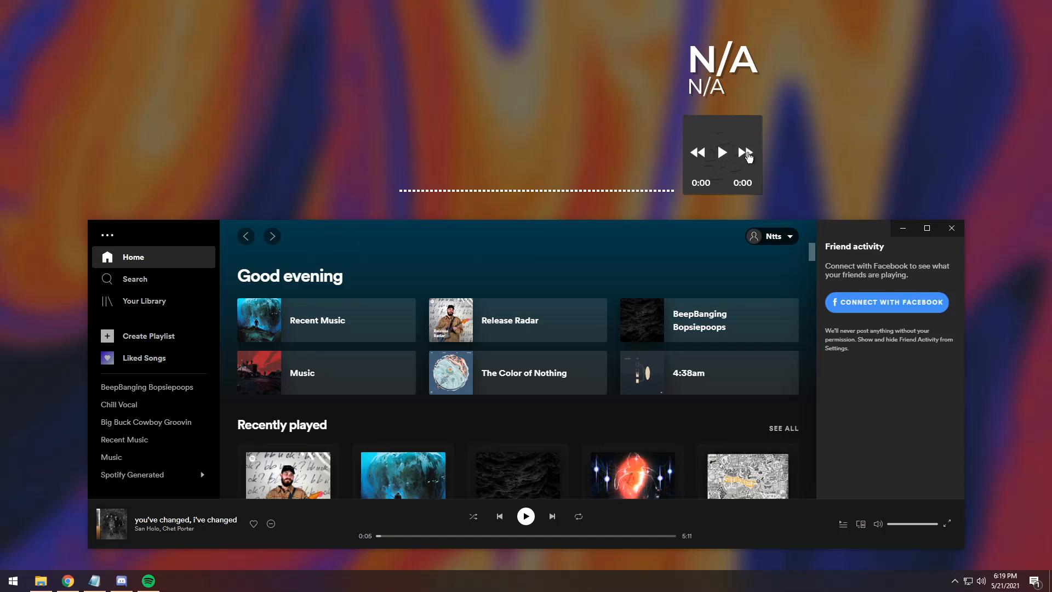
mouse_move(606, 199)
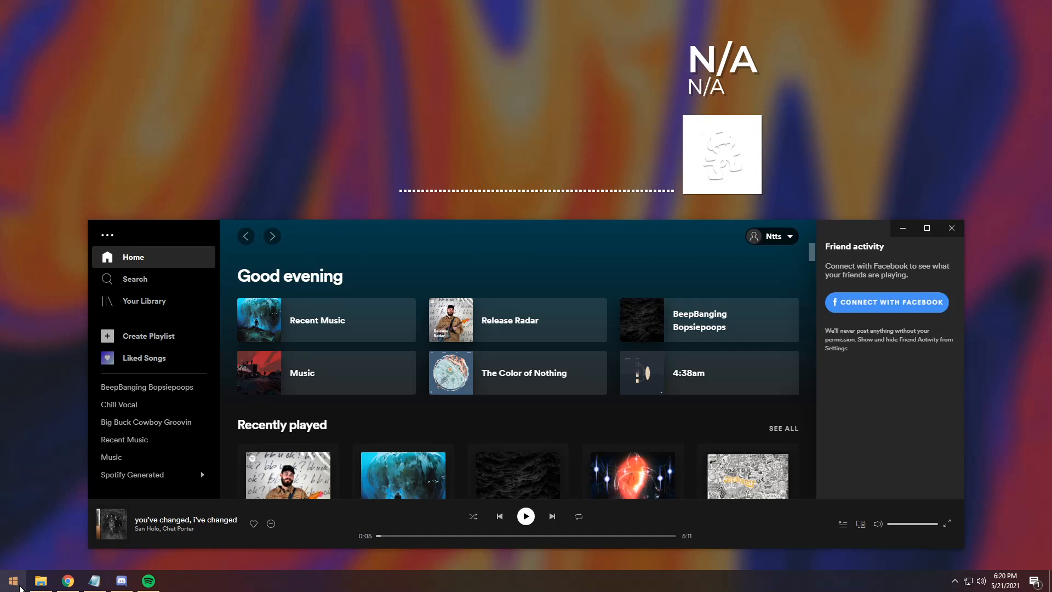
- Search 'spotify' in Settings Apps & features to find the installed Spotify app
click(12, 580)
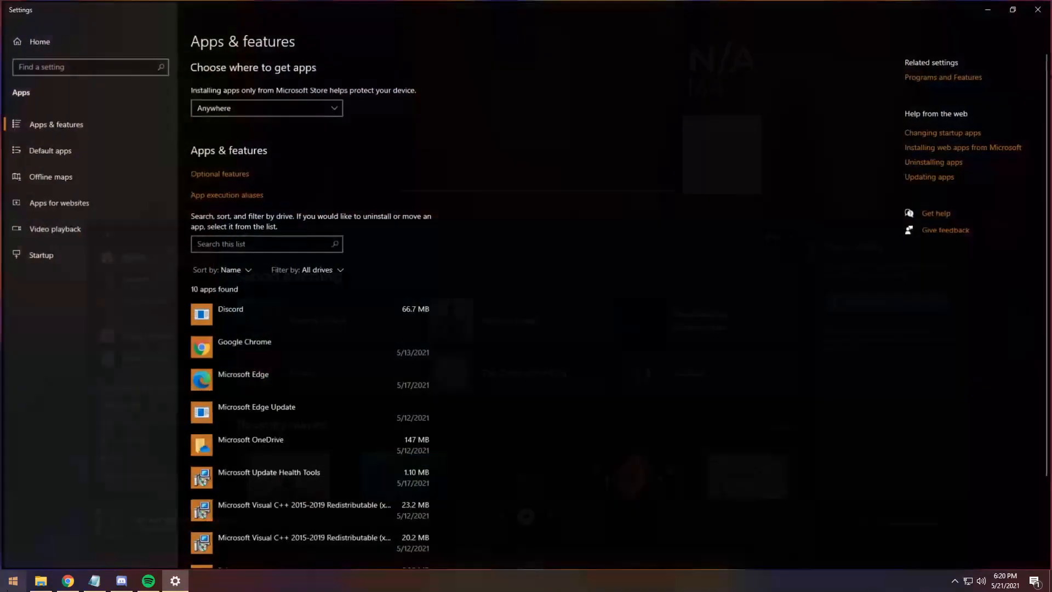
text(spotify)
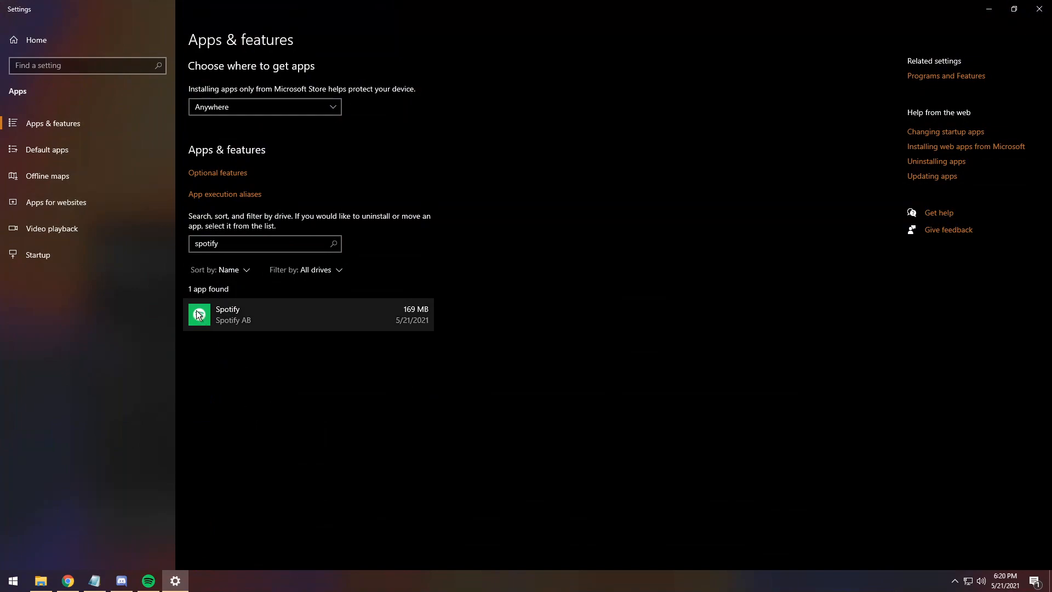
mouse_move(217, 360)
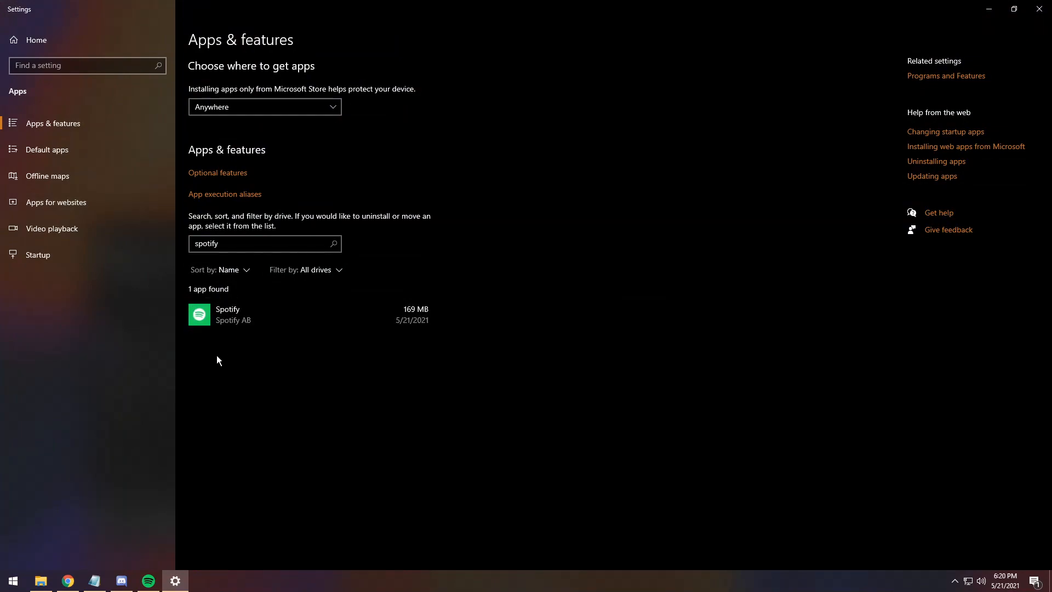
mouse_move(317, 315)
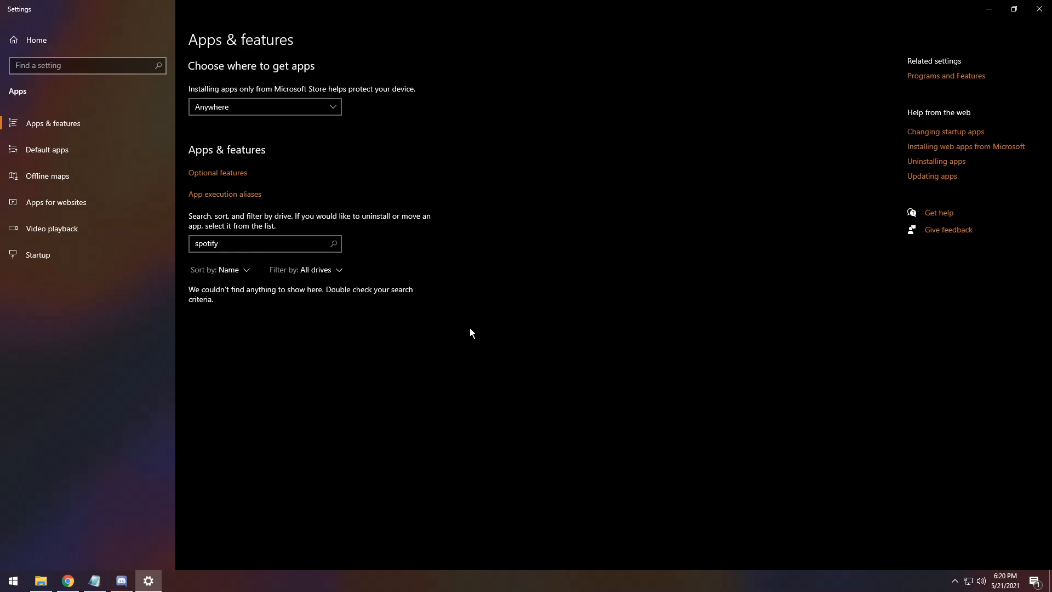
mouse_move(483, 329)
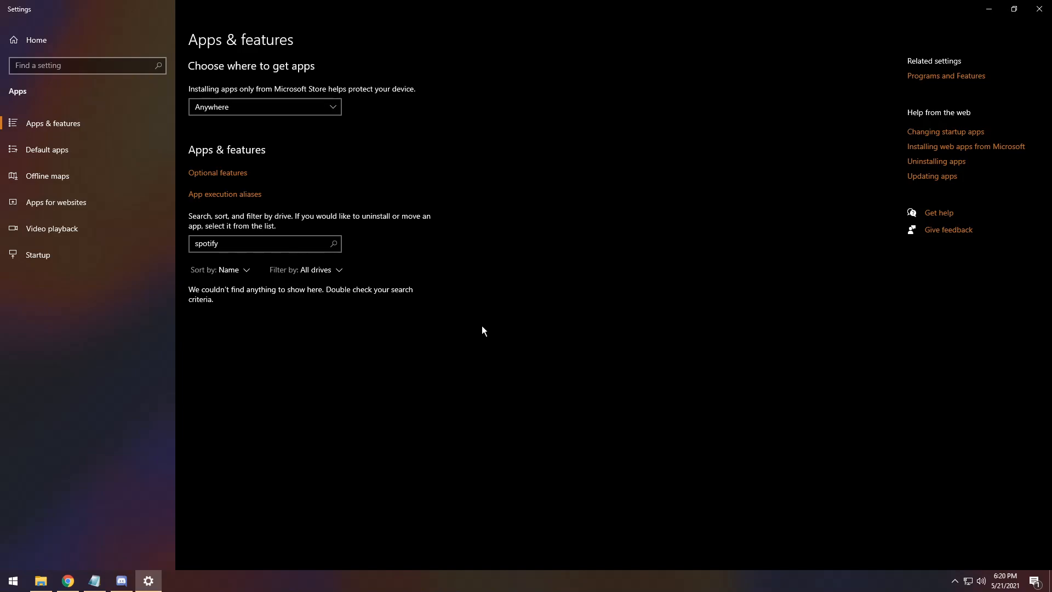
mouse_move(986, 9)
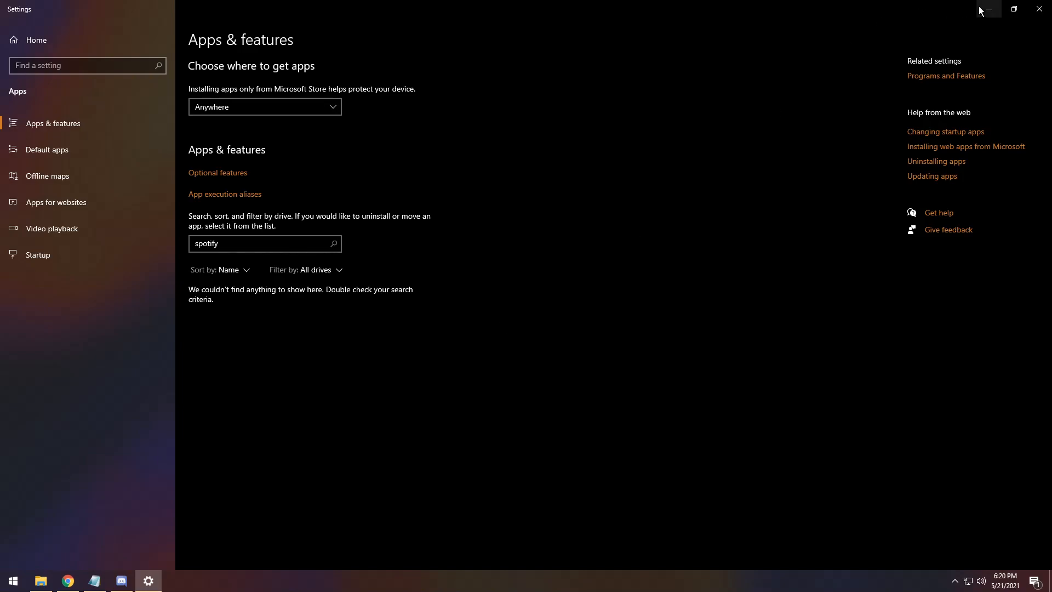
mouse_move(987, 9)
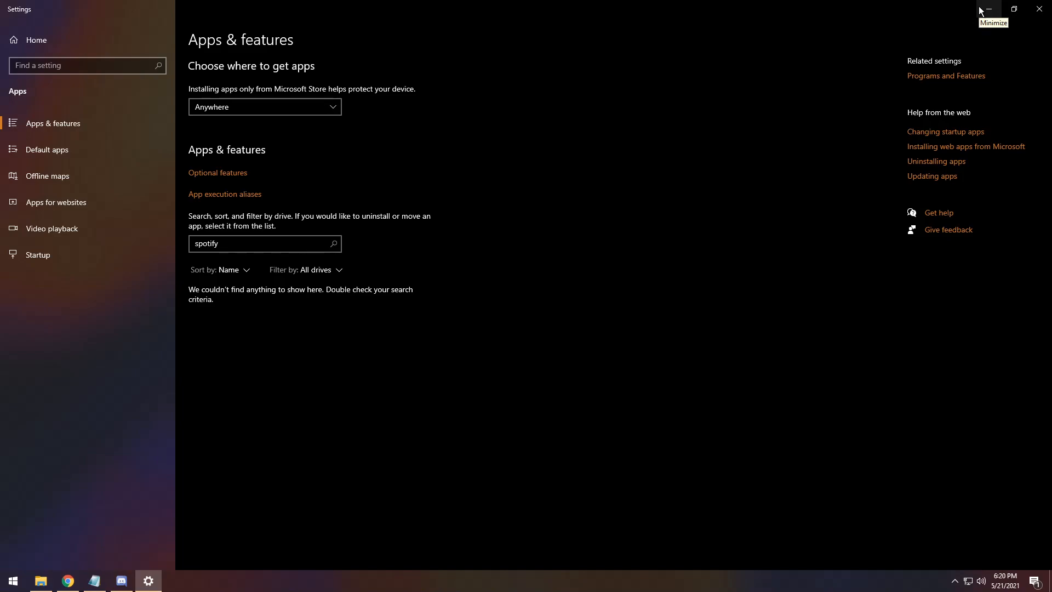
- Minimize Settings and run SpotifySetup from Downloads to reinstall Spotify
click(987, 9)
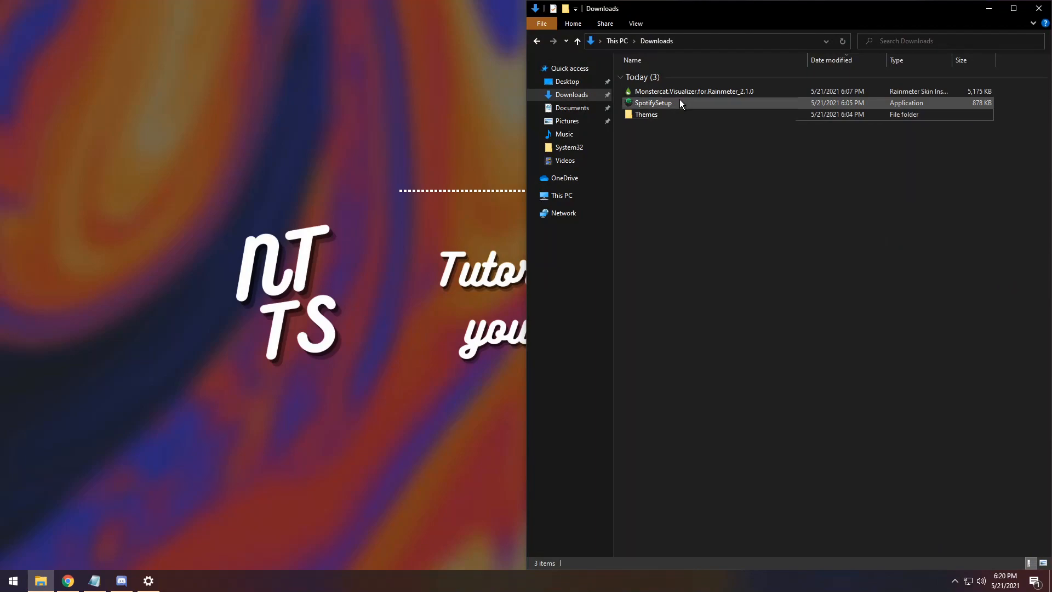
double_click(652, 102)
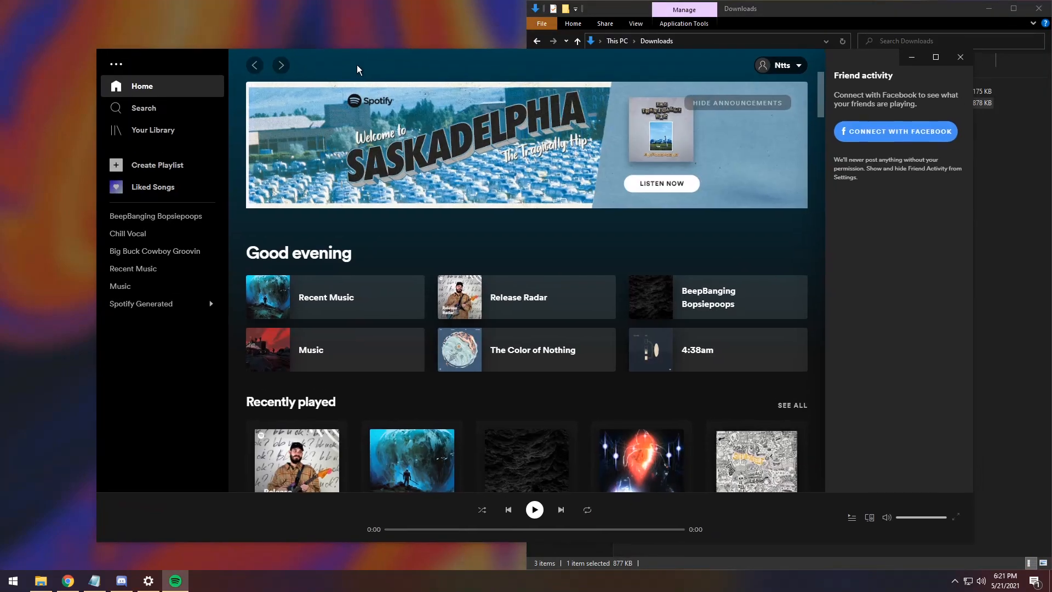
mouse_move(11, 580)
text(spotify)
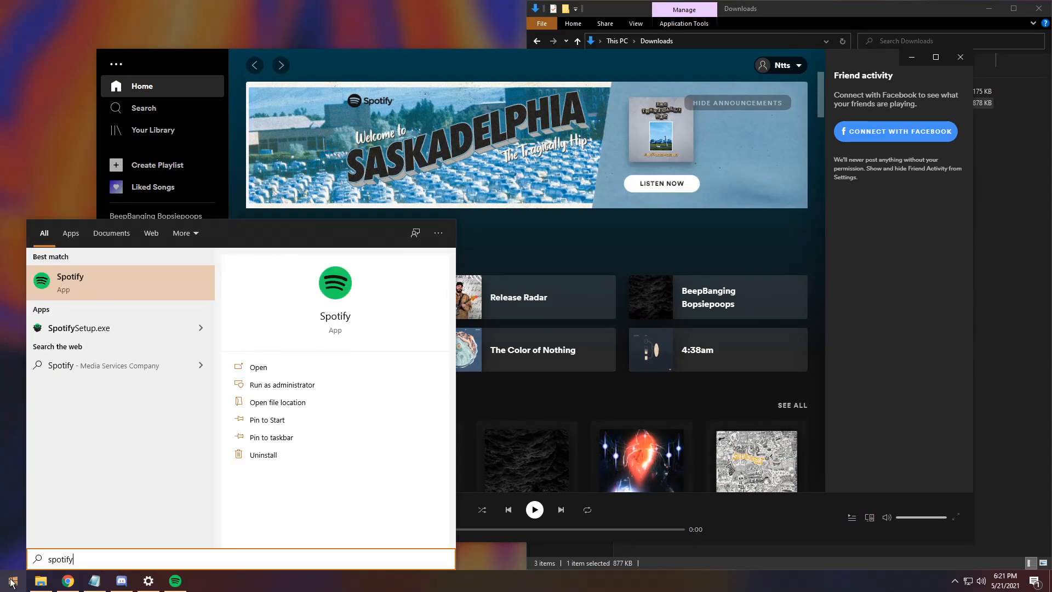
mouse_move(60, 266)
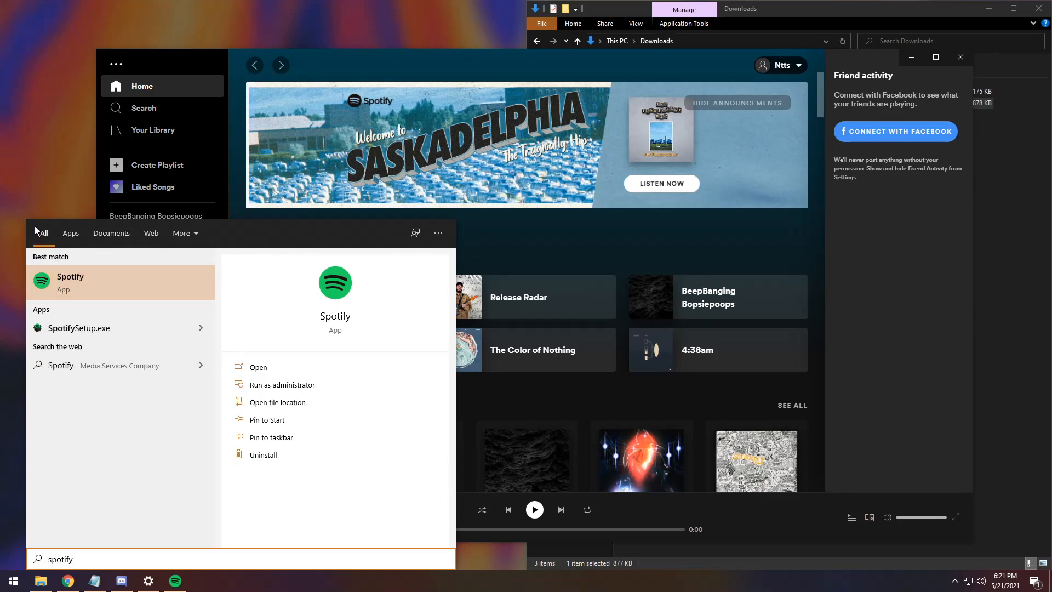
mouse_move(42, 233)
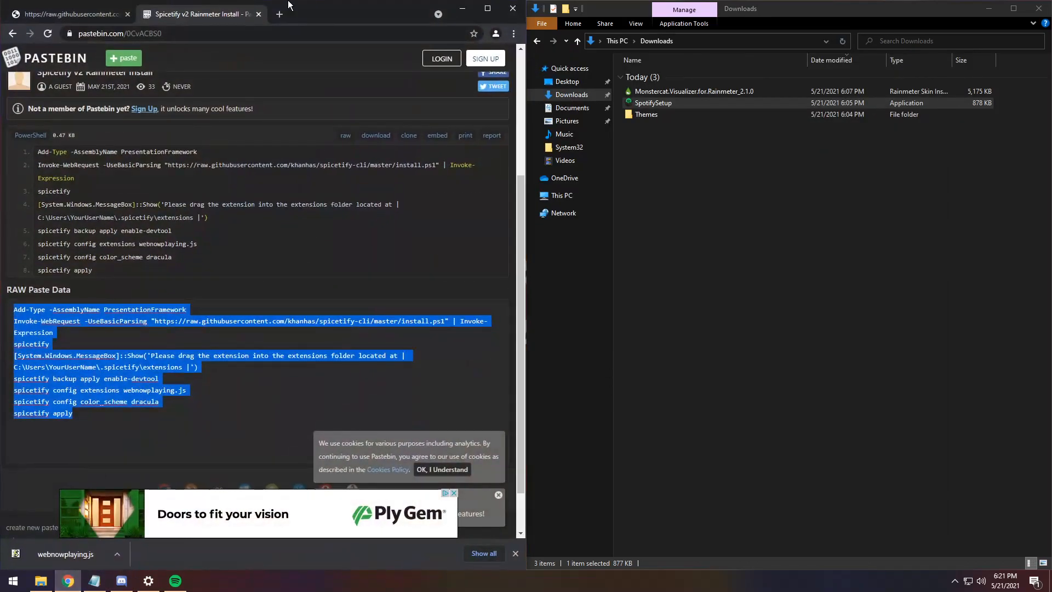
- Save the raw webnowplaying.js page to Downloads as a JavaScript file
click(67, 9)
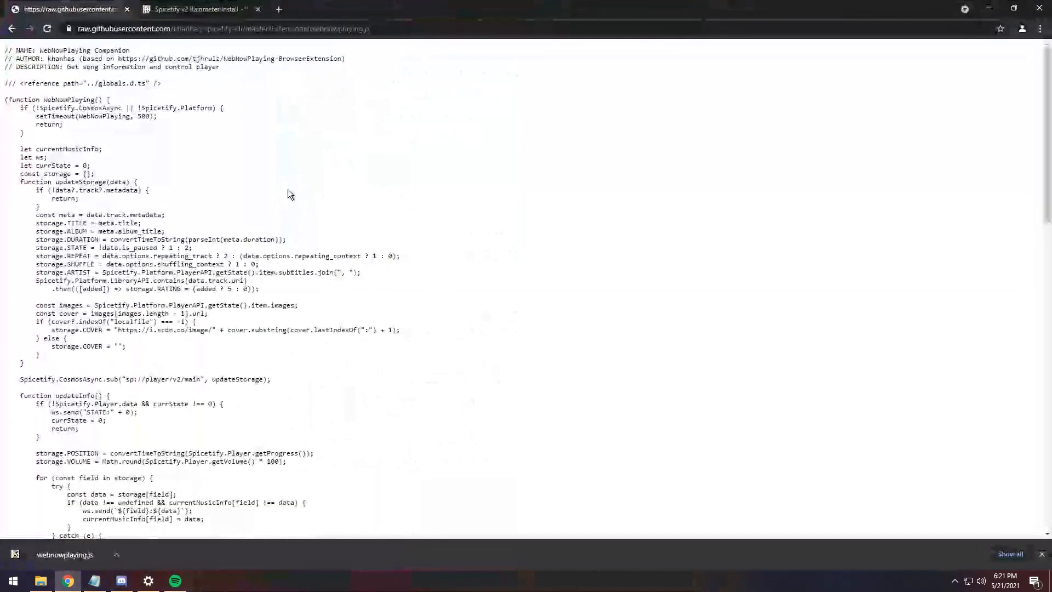
right_click(288, 195)
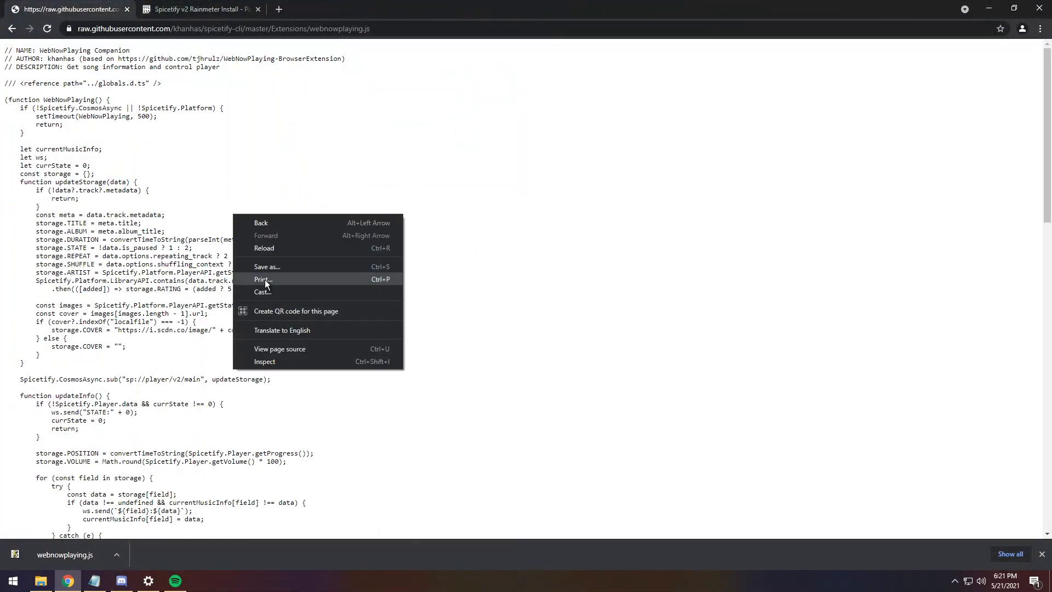
click(266, 266)
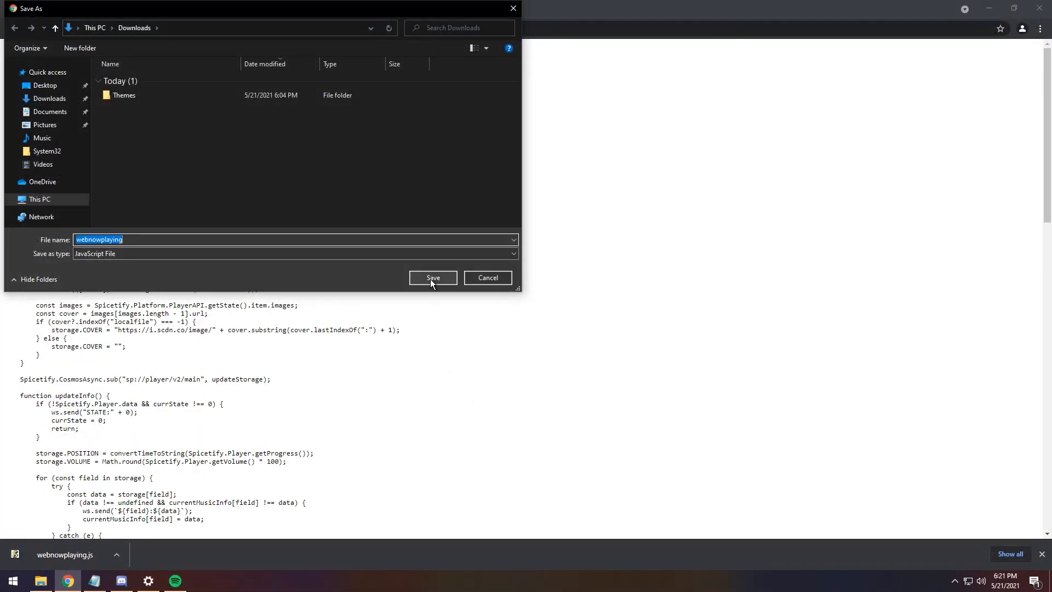
click(433, 277)
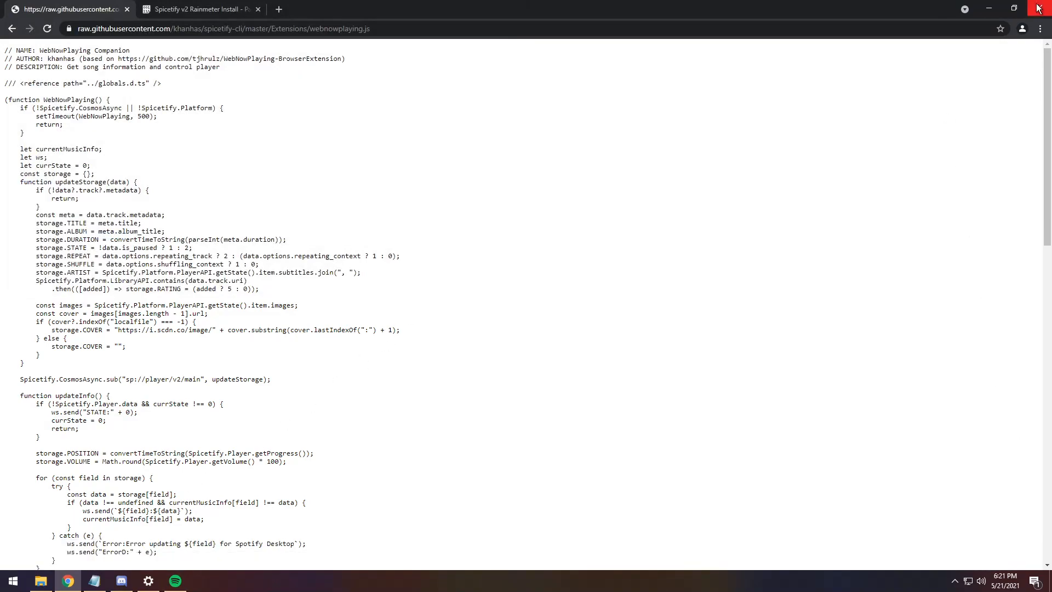
mouse_move(989, 6)
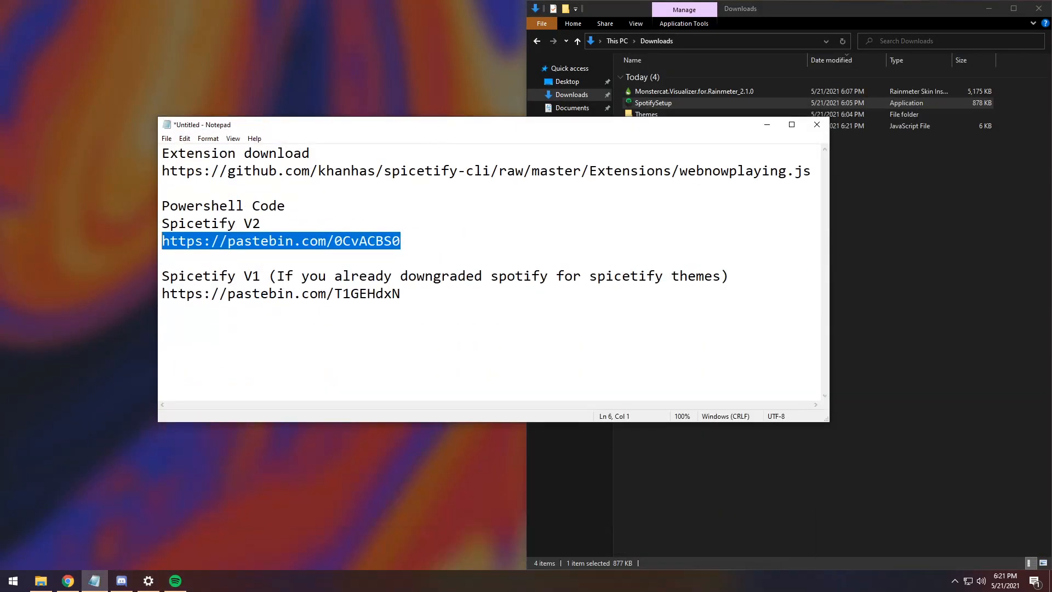
click(400, 293)
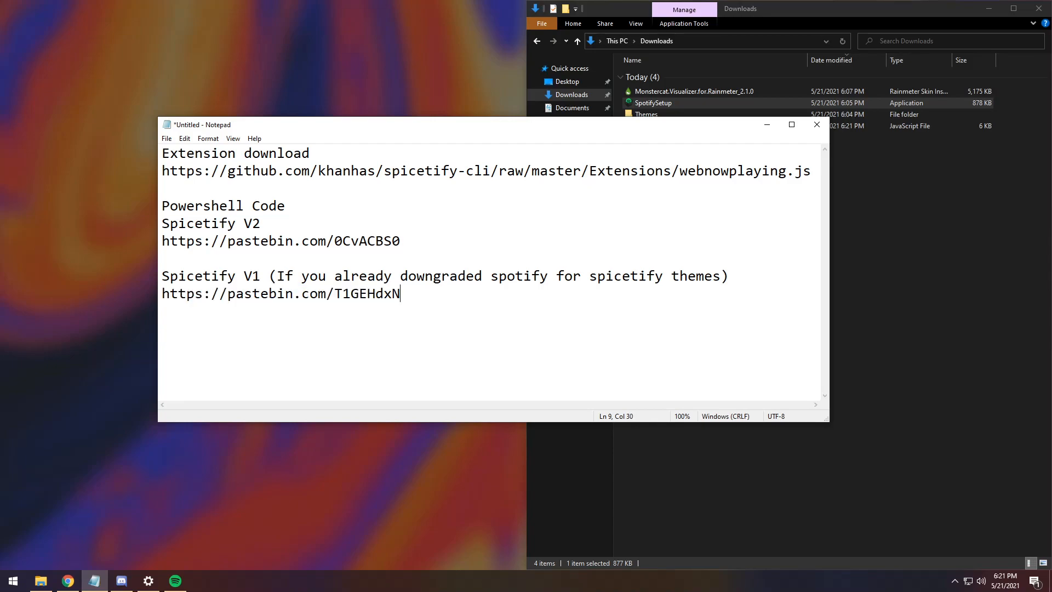
triple_click(279, 293)
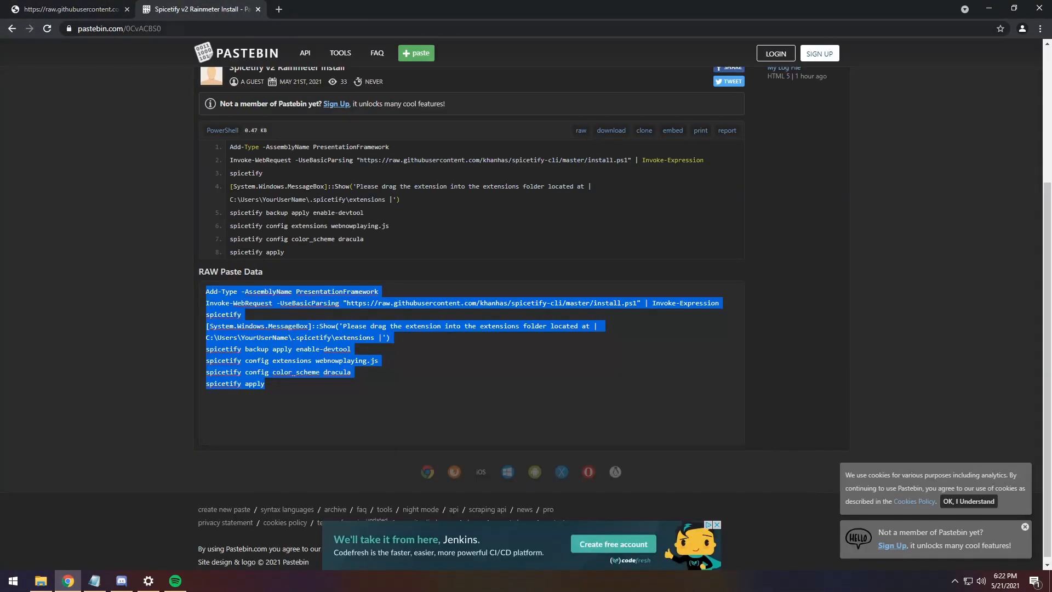
- Close Chrome after taking the Spicetify V2 PowerShell commands from Pastebin
scroll(up, 3)
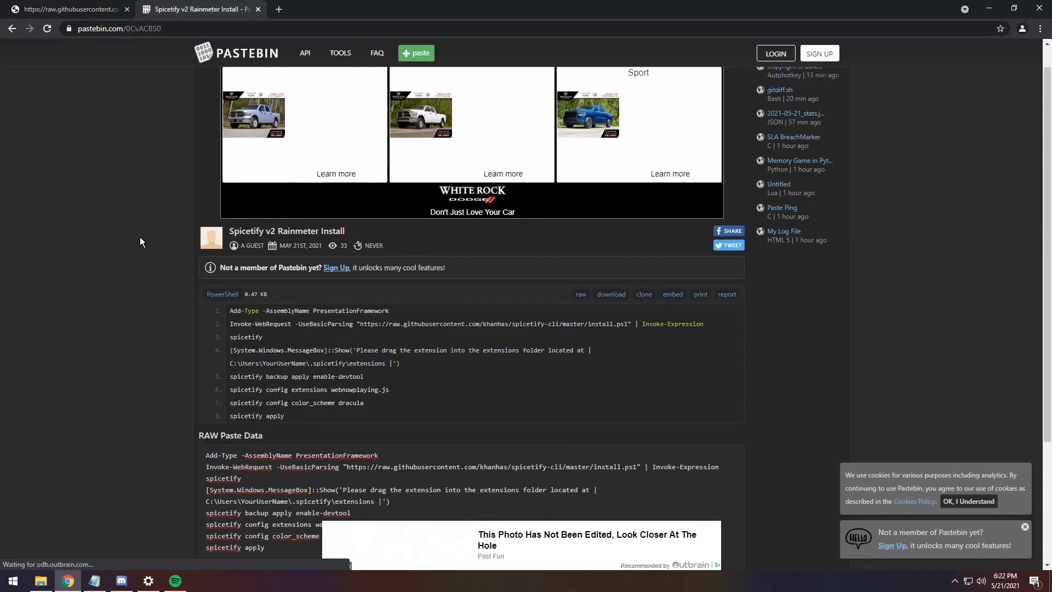
scroll(down, 3)
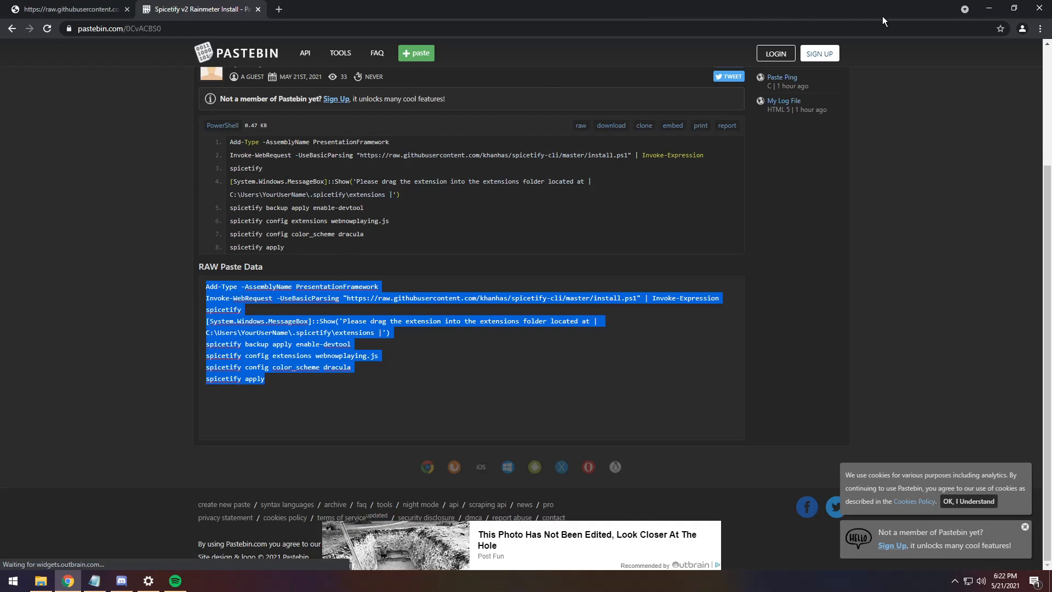
mouse_move(1039, 10)
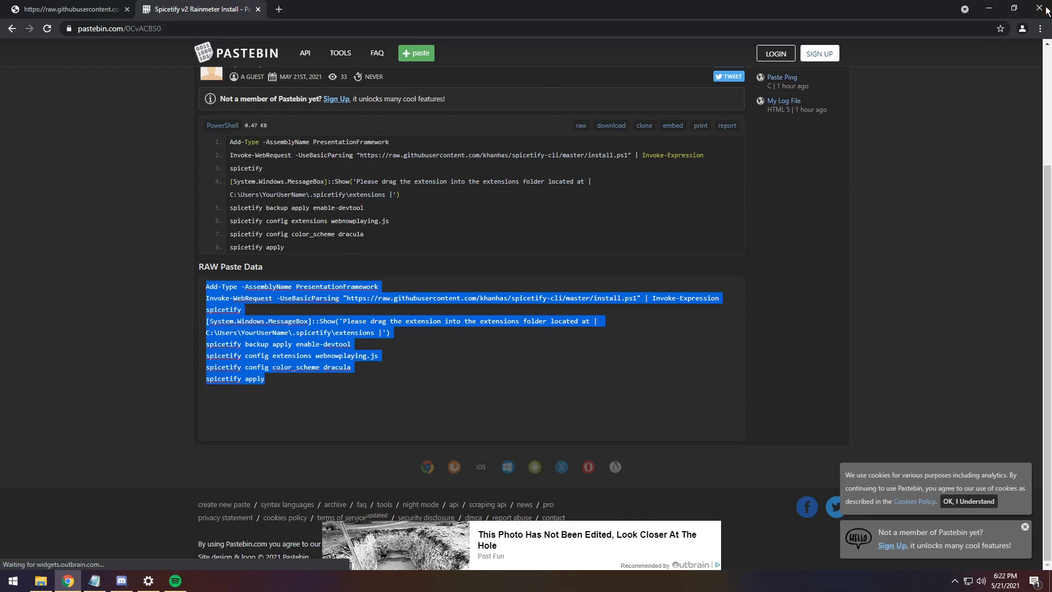
click(10, 581)
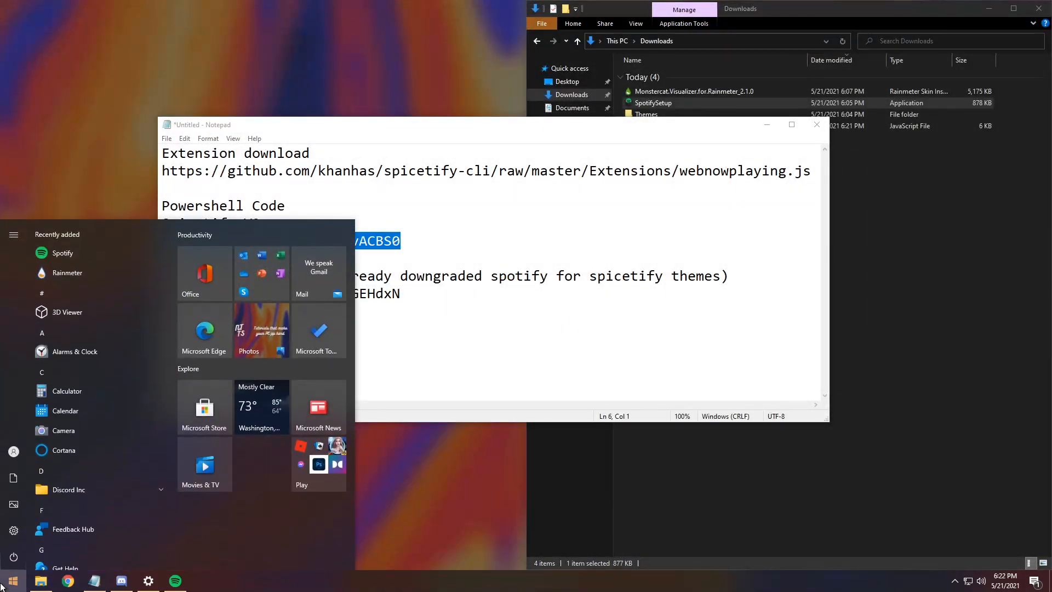
- Search 'powershell' and run it as Administrator, approving the UAC prompt
text(powershell)
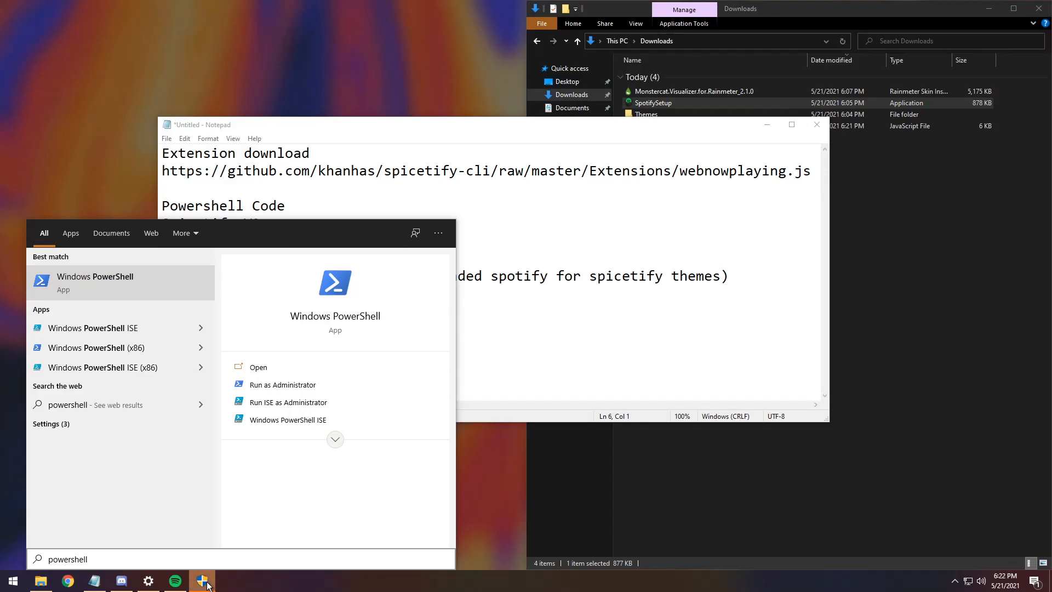
click(283, 385)
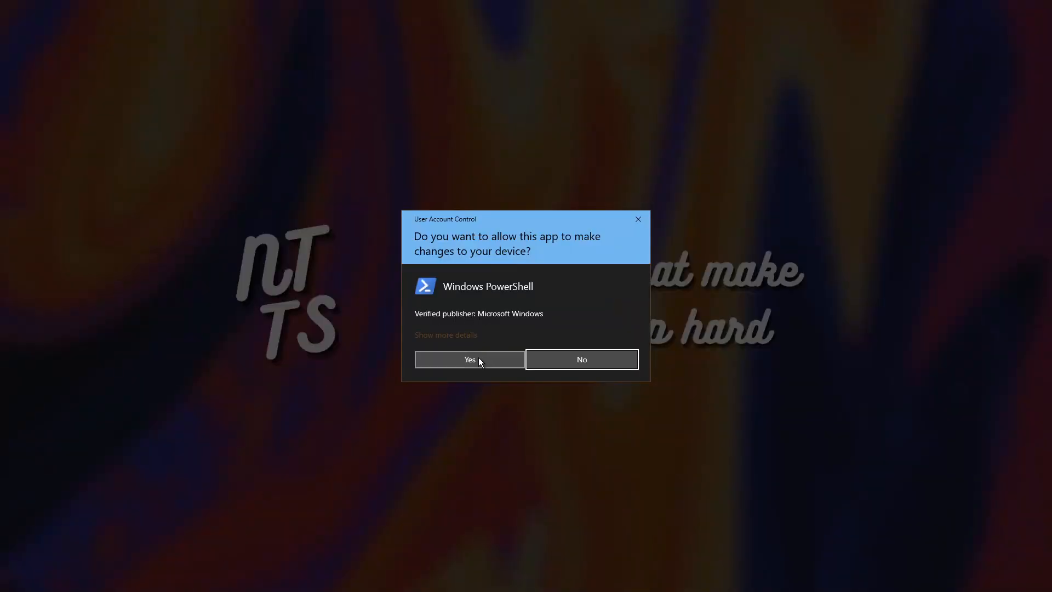
click(469, 359)
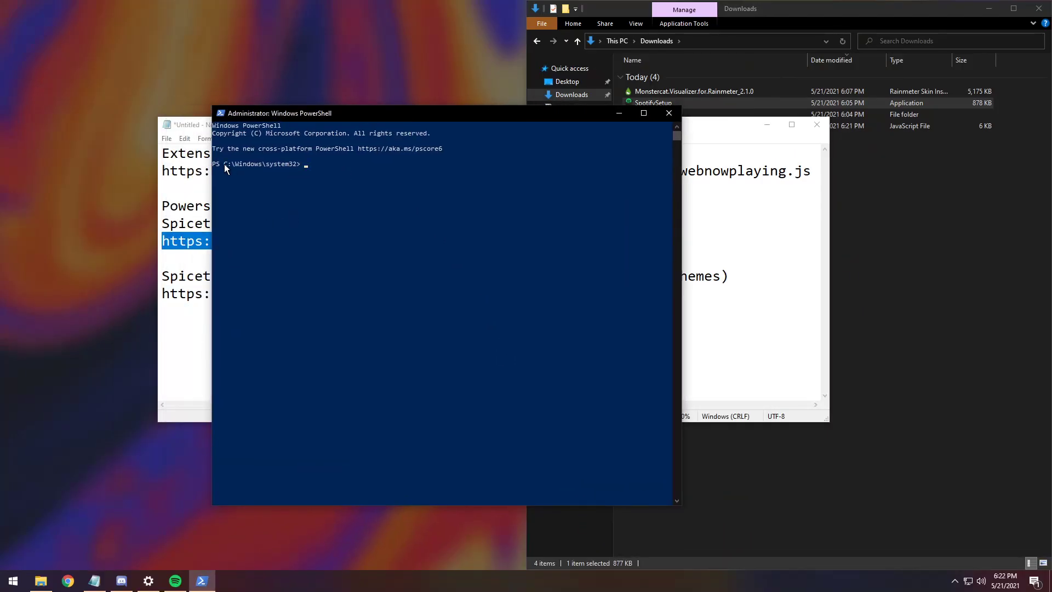
mouse_move(305, 176)
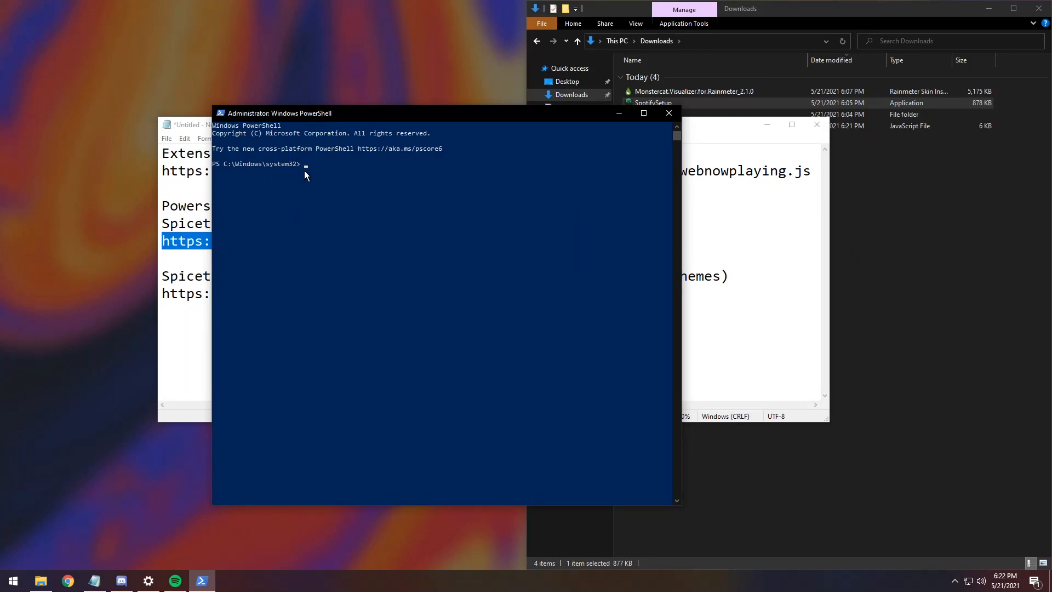
- Run the pasted Spicetify install commands to install spicetify-cli and its config
key(Return)
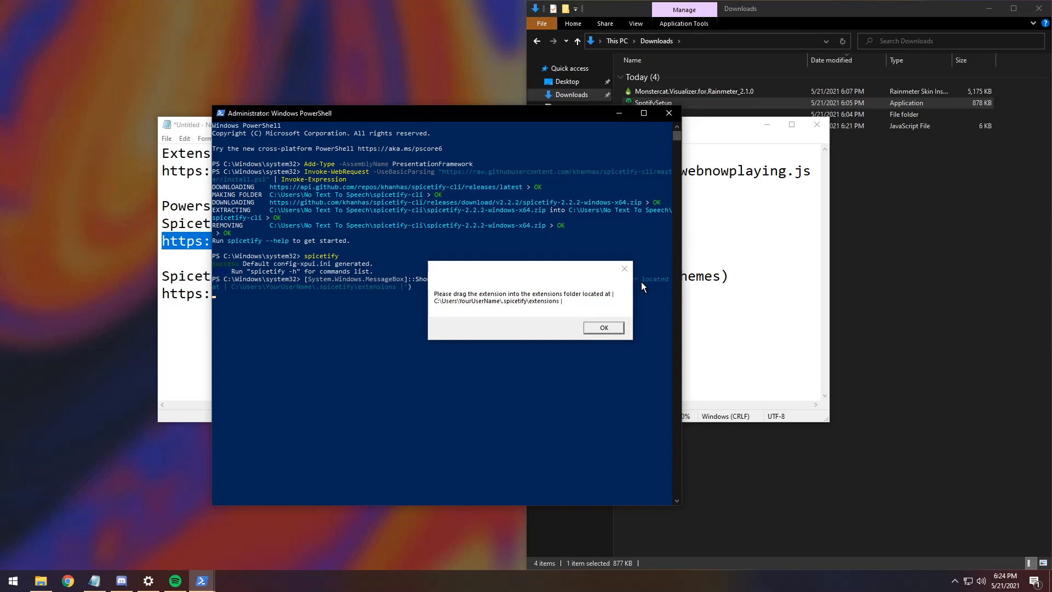
mouse_move(418, 311)
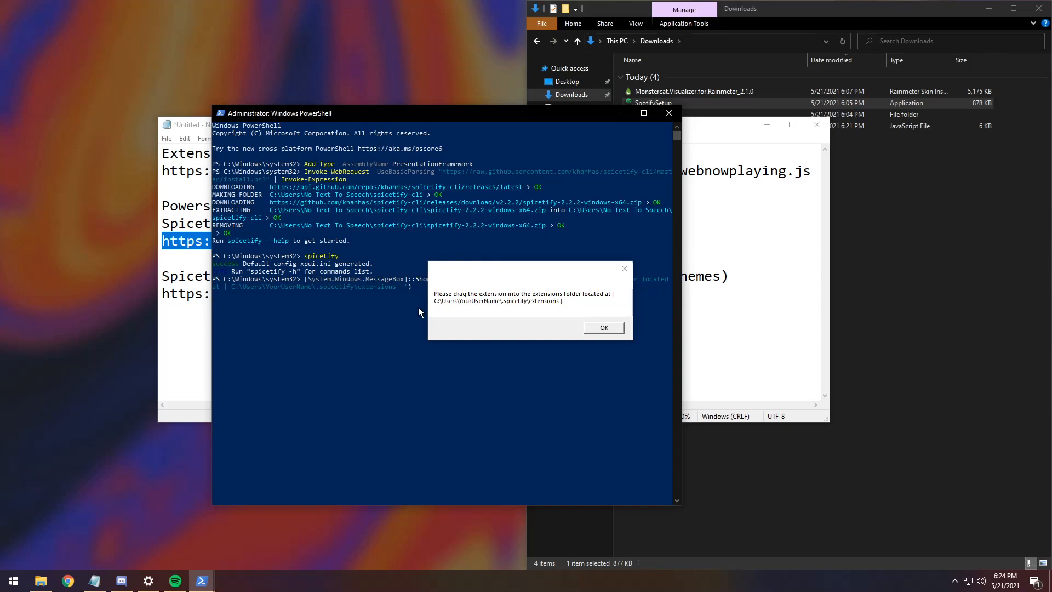
mouse_move(514, 303)
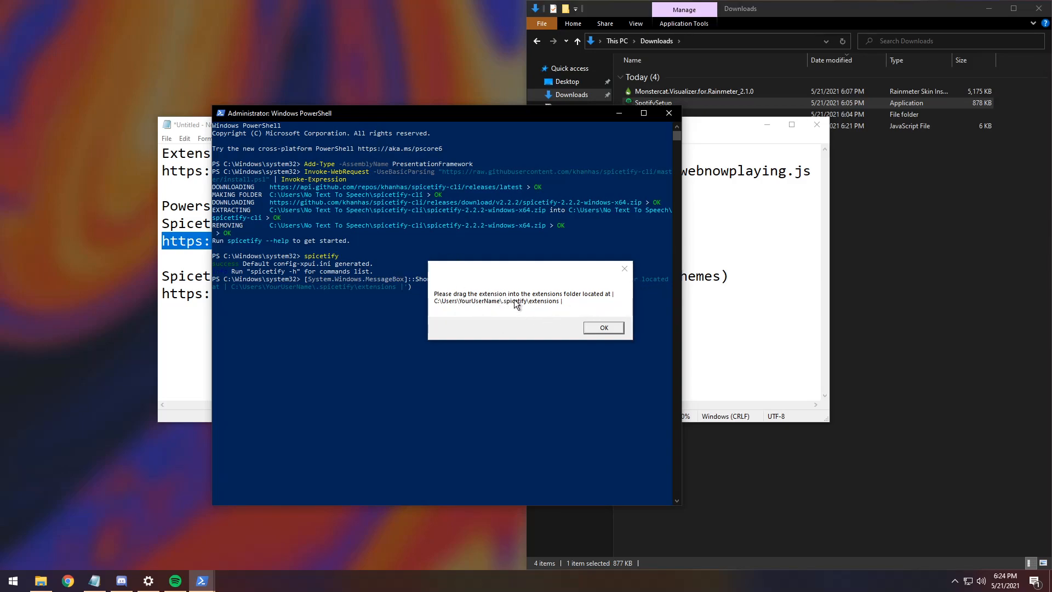
mouse_move(432, 310)
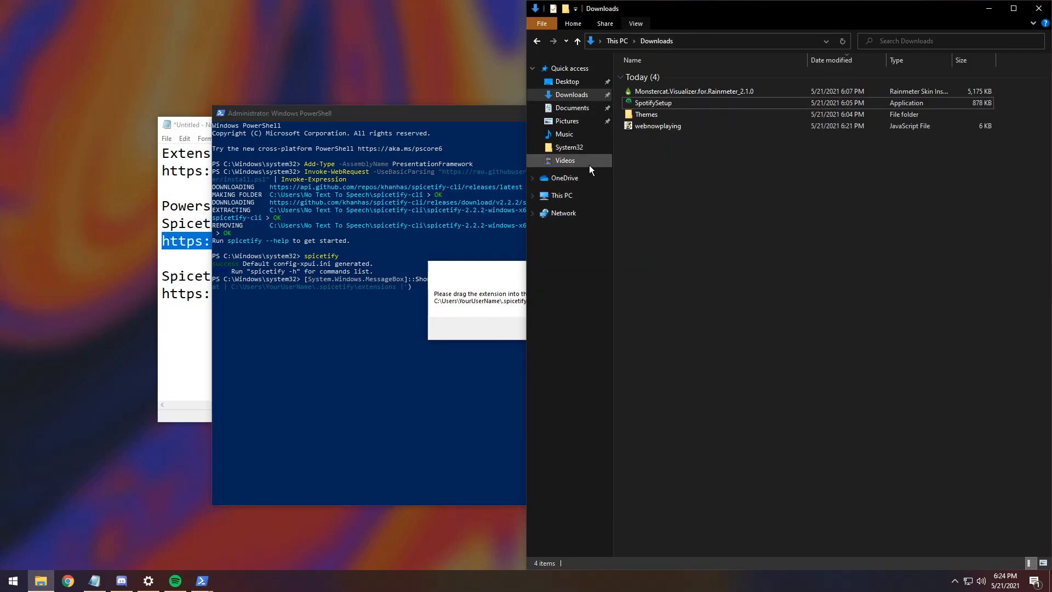
- Open This PC in a new window and browse C:, Users, .spicetify to Extensions
right_click(560, 195)
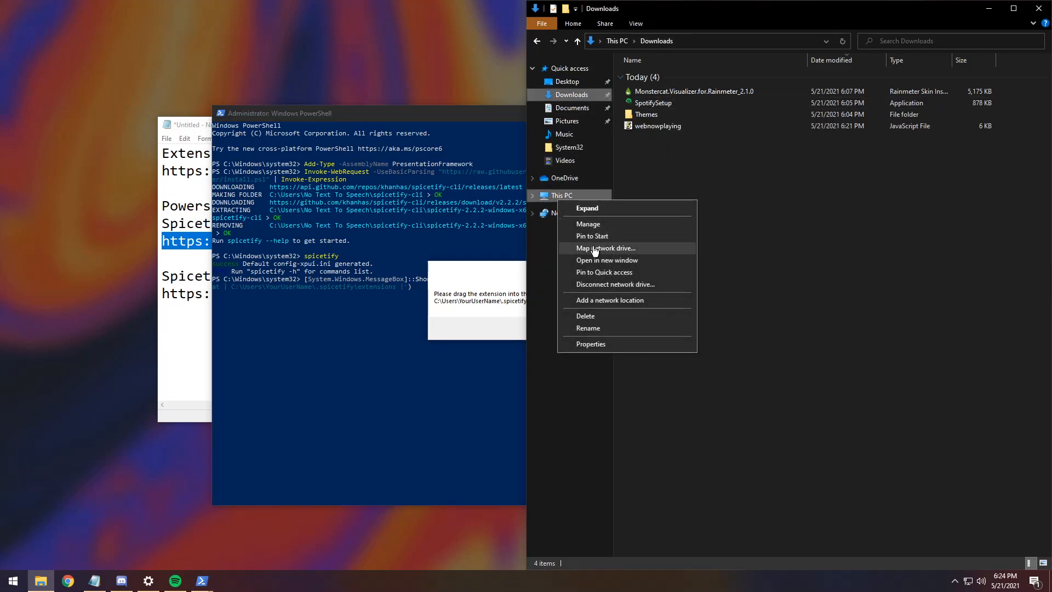
click(606, 260)
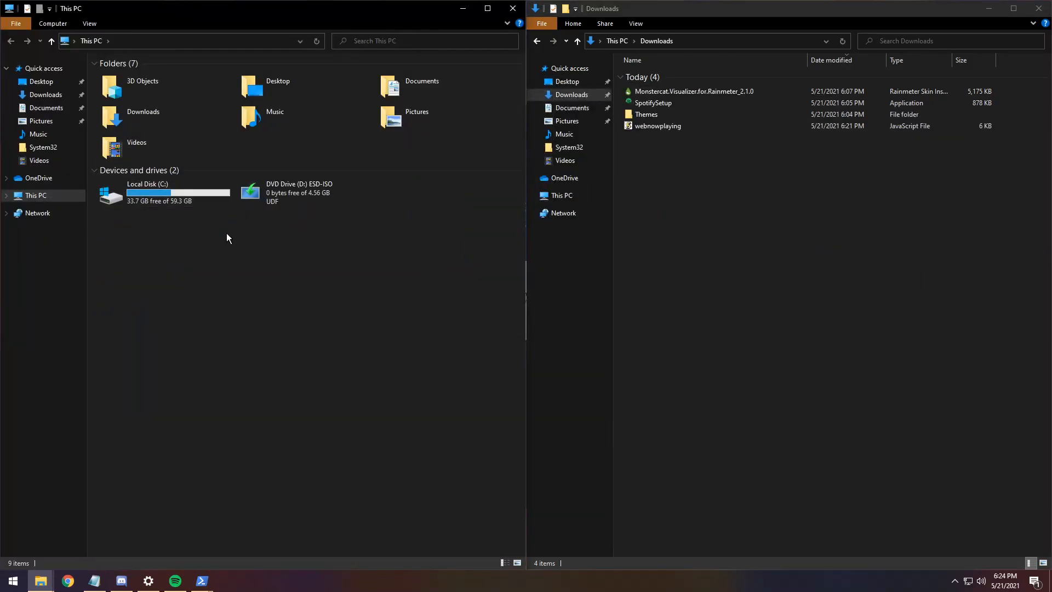
double_click(147, 192)
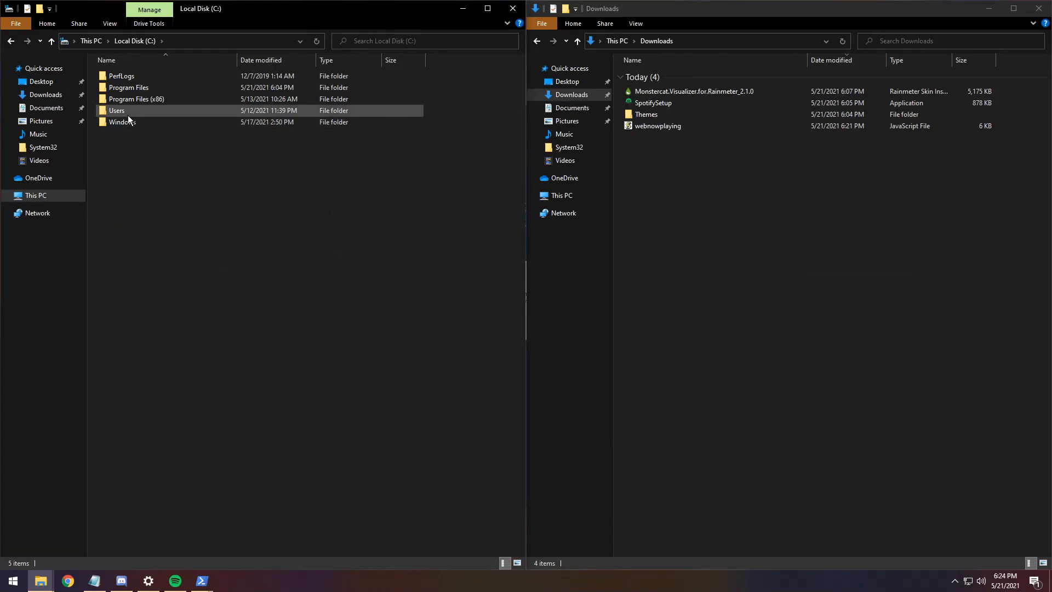
double_click(116, 110)
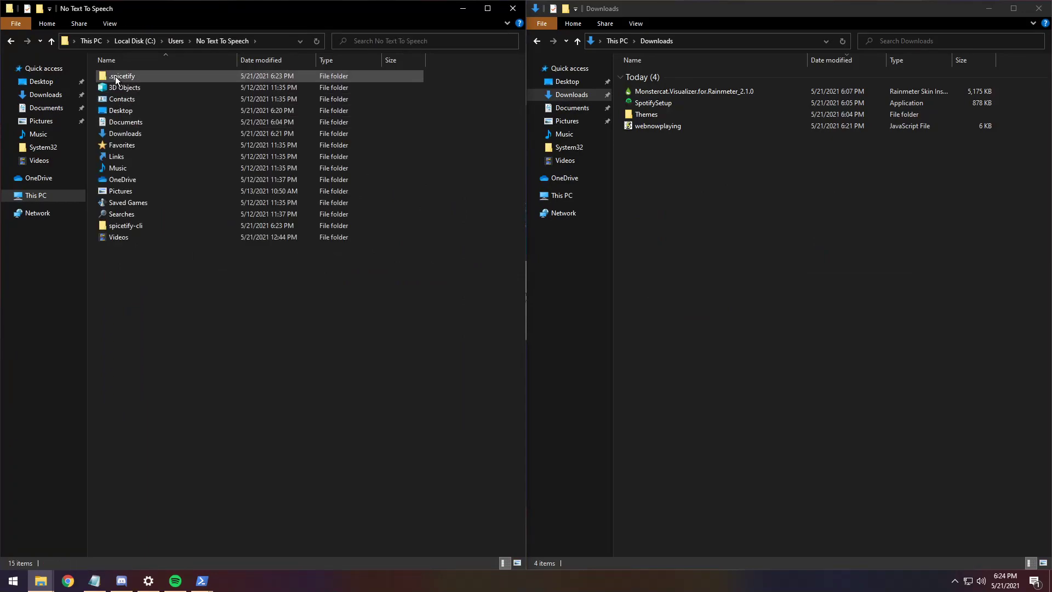
double_click(121, 75)
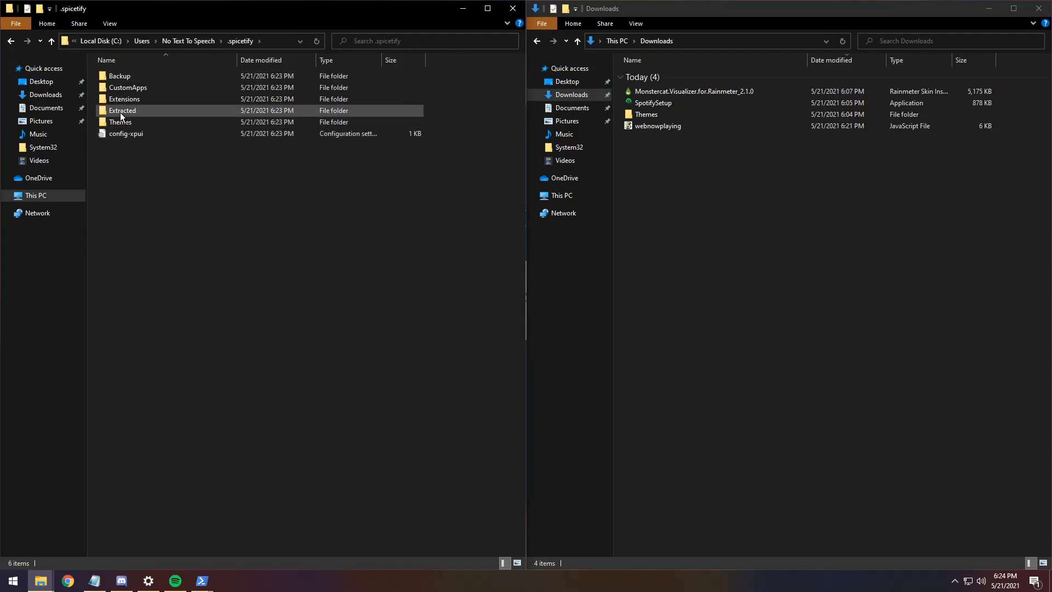
double_click(123, 98)
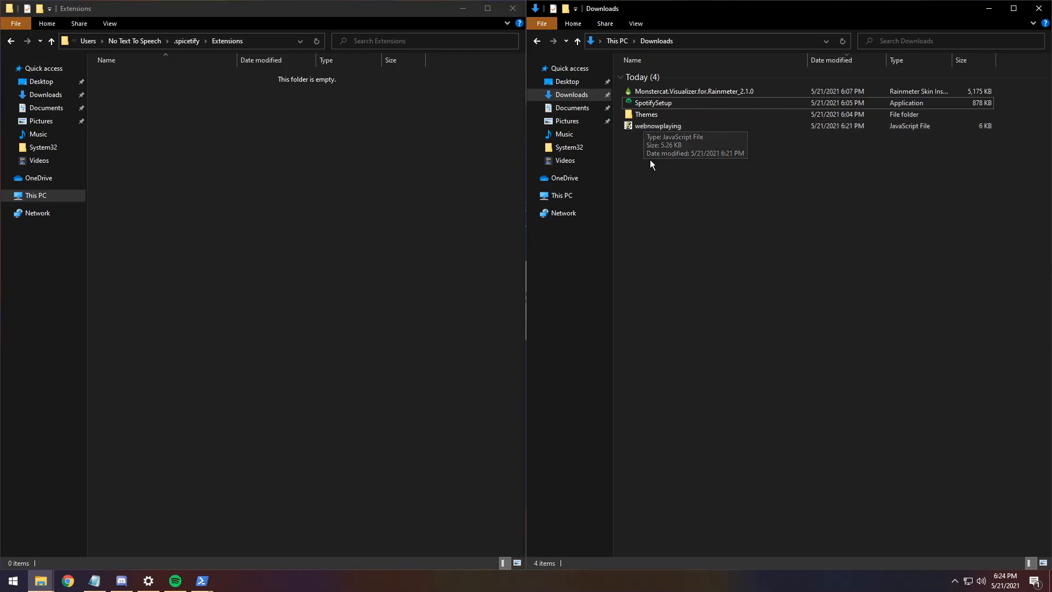
mouse_move(798, 91)
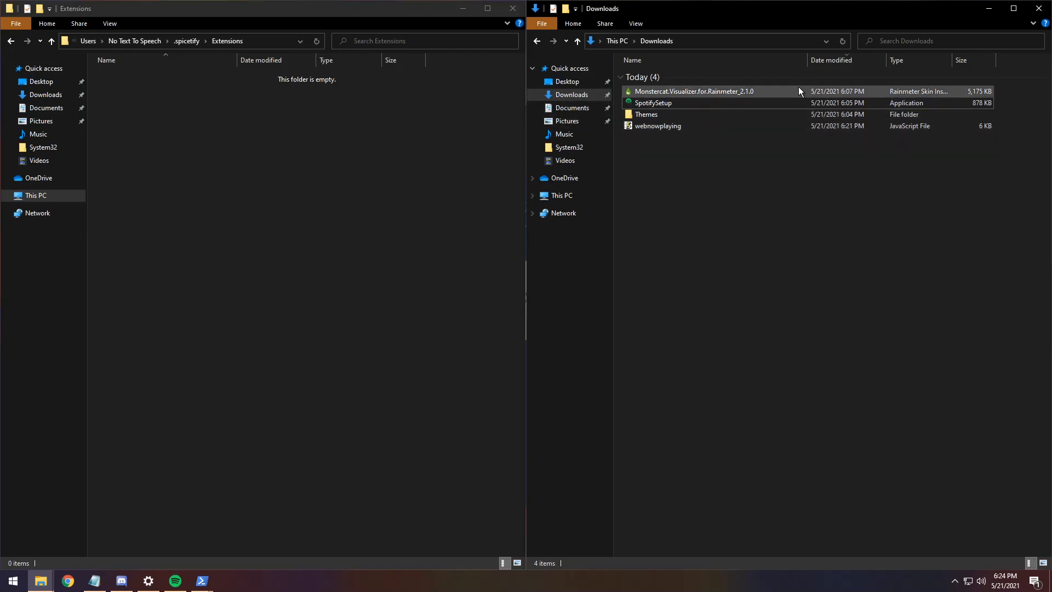
click(657, 126)
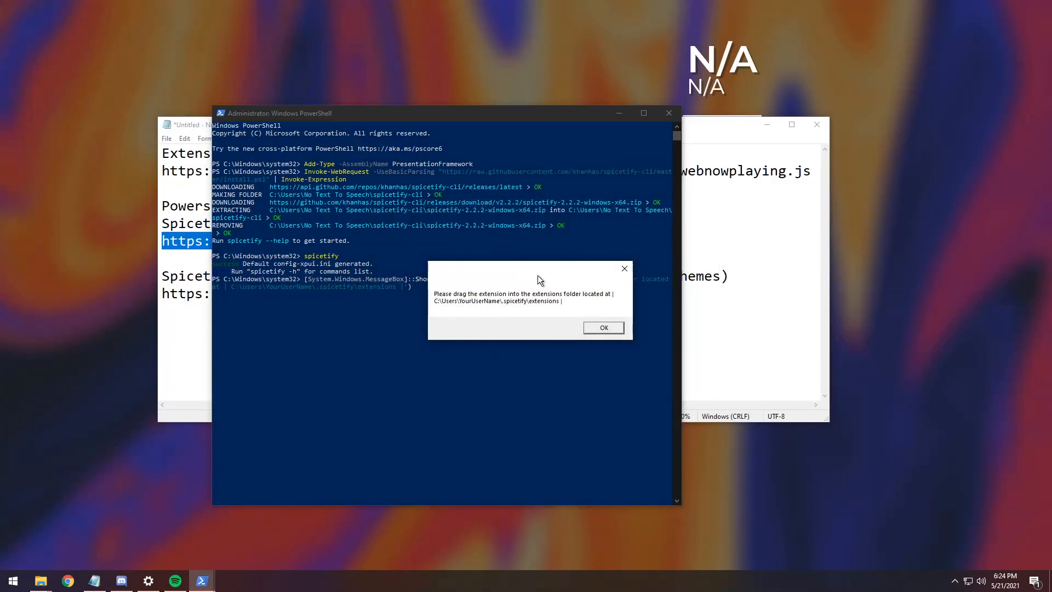
- Acknowledge the extension message and apply Spicetify with webnowplaying and the dracula scheme
click(601, 327)
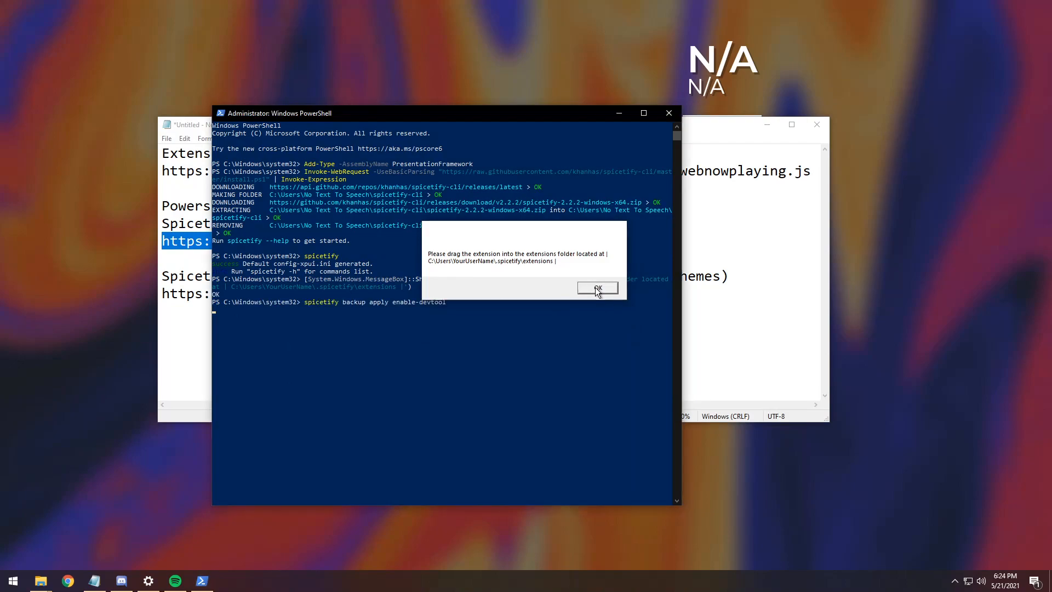
click(597, 287)
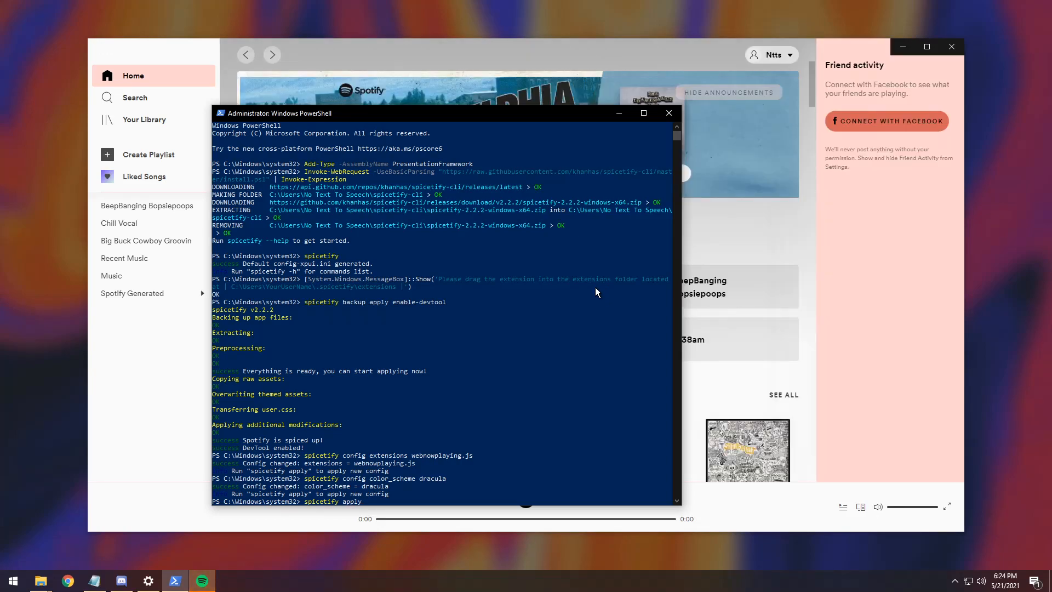
drag(441, 113, 419, 98)
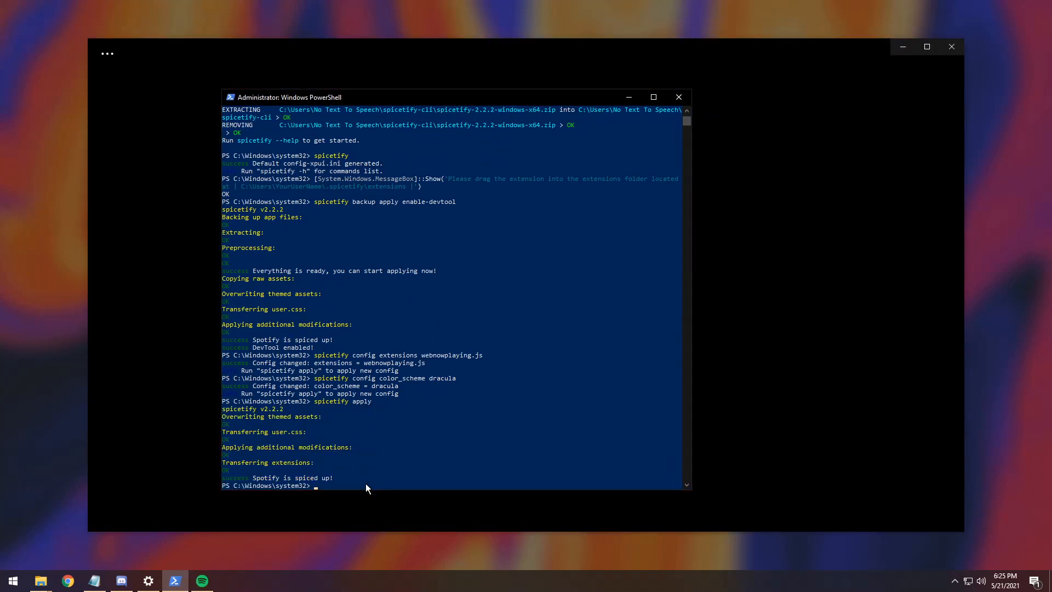
click(200, 580)
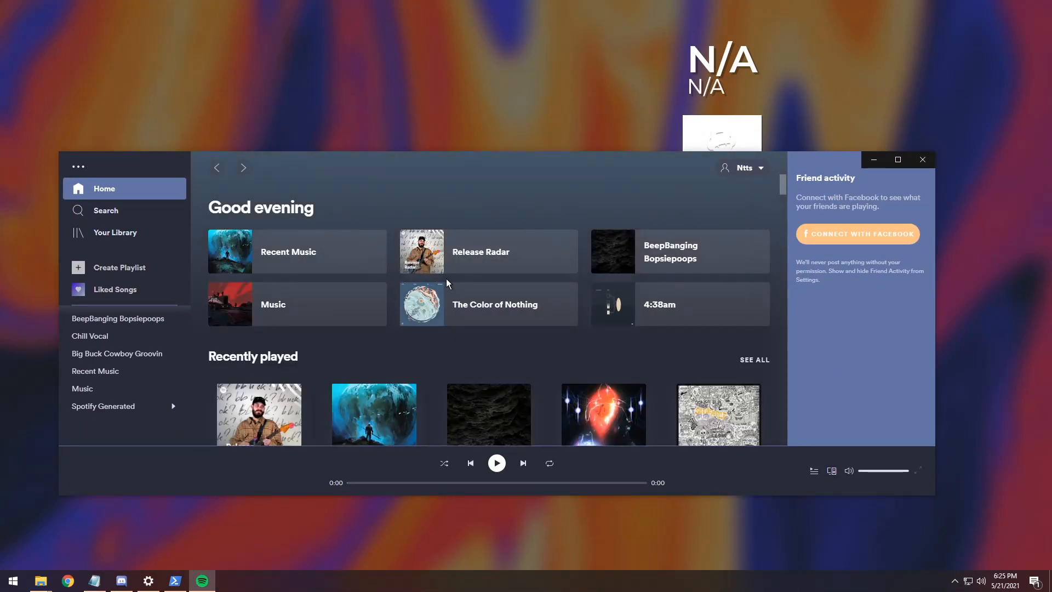
mouse_move(556, 206)
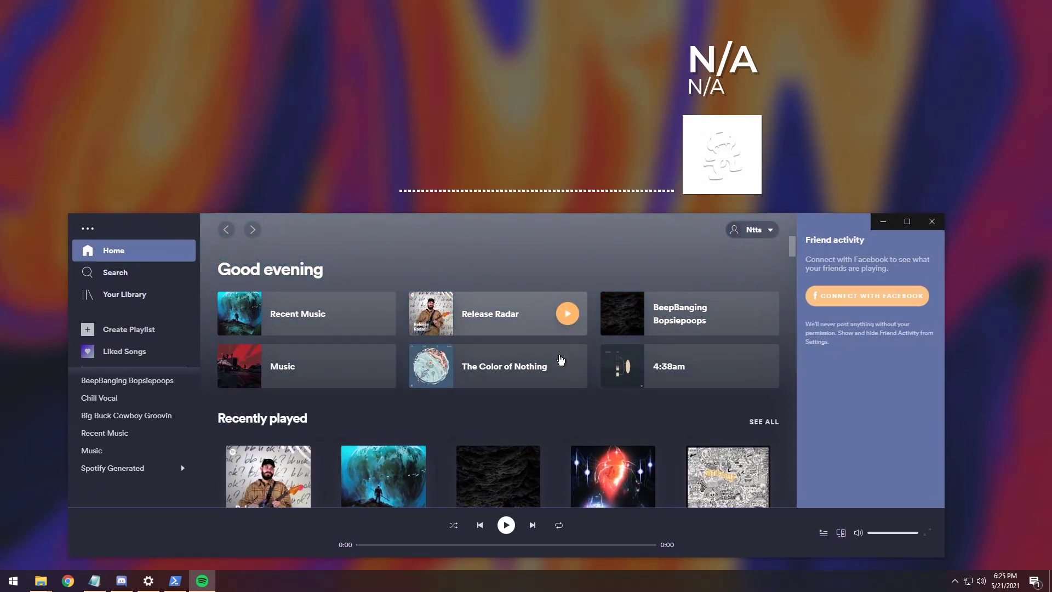
- Play Release Radar, then skip to "Pick Your Battles - VIP Mix" and pause it
click(565, 313)
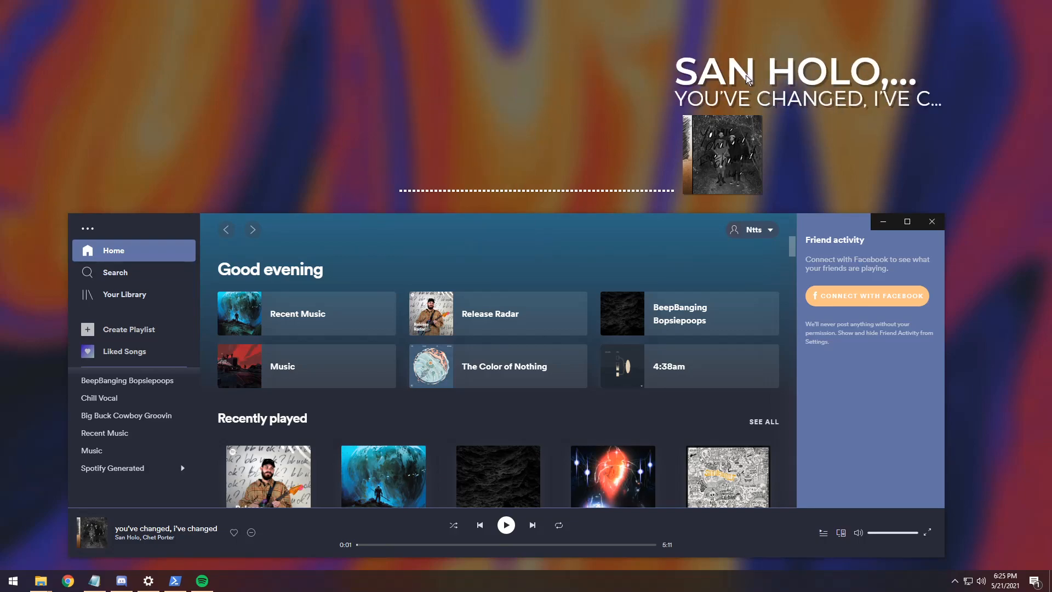
click(505, 525)
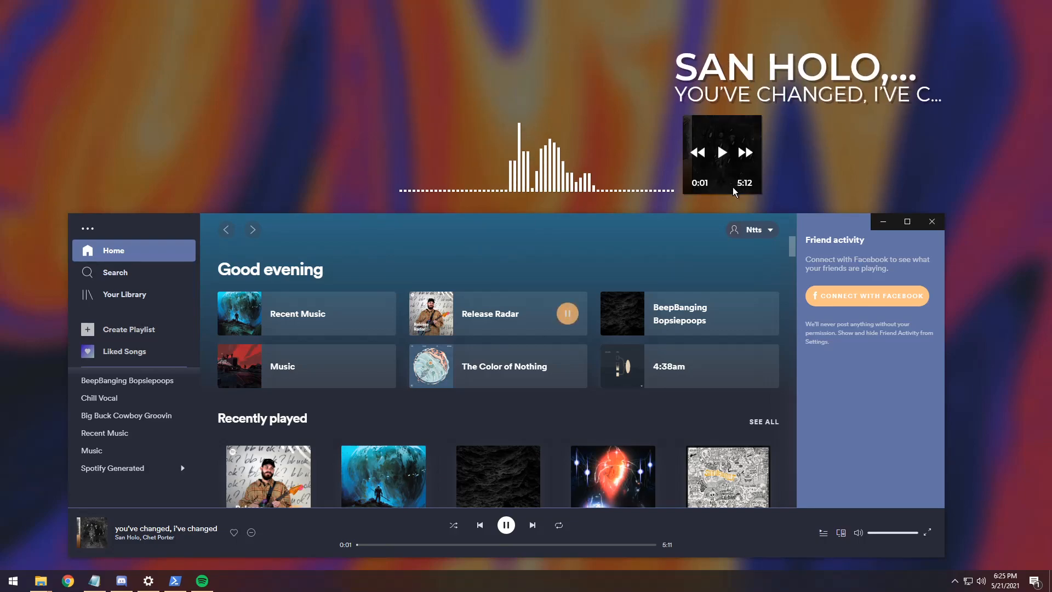
click(744, 153)
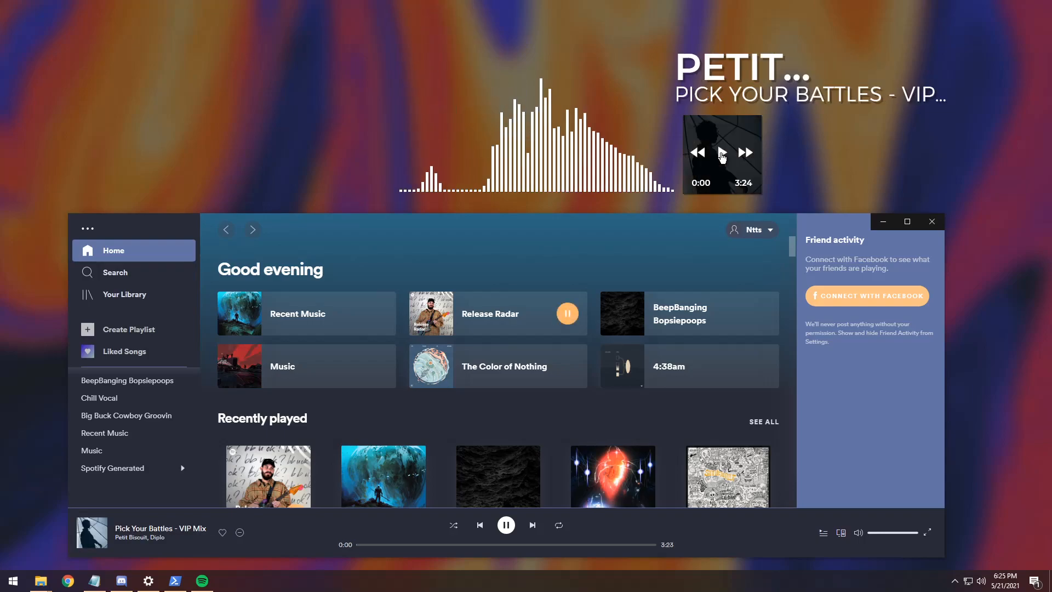
click(505, 524)
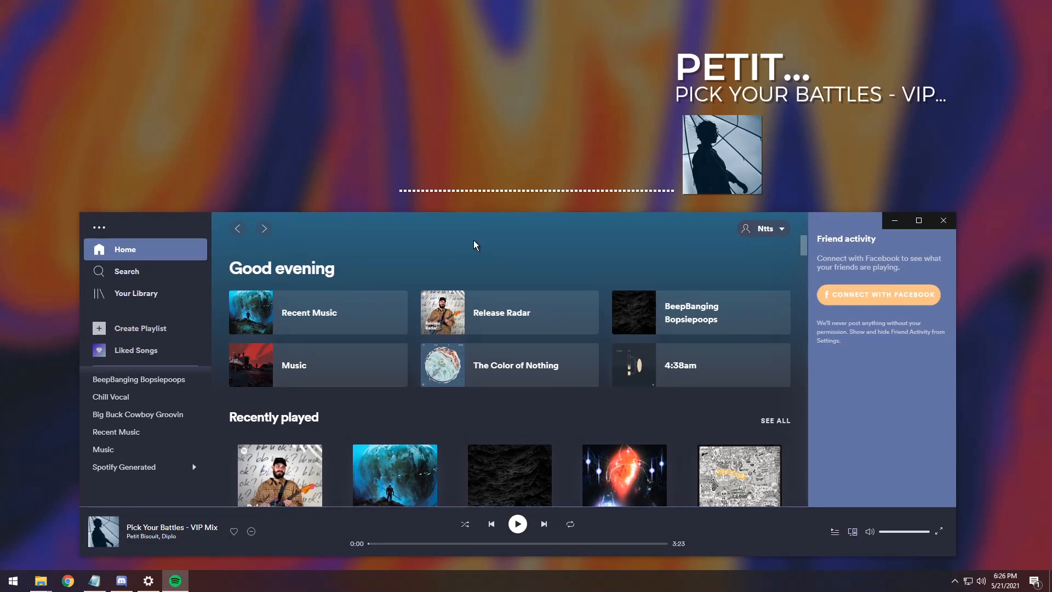
mouse_move(11, 580)
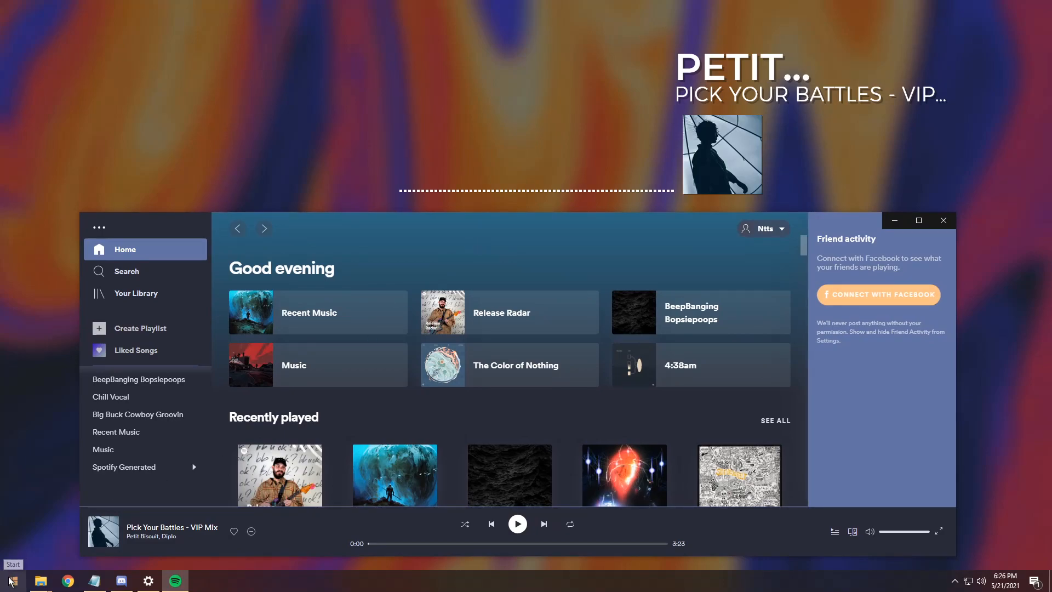
- Run spicetify restore in an administrator PowerShell and relaunch Spotify with its original look
text(powerhsl)
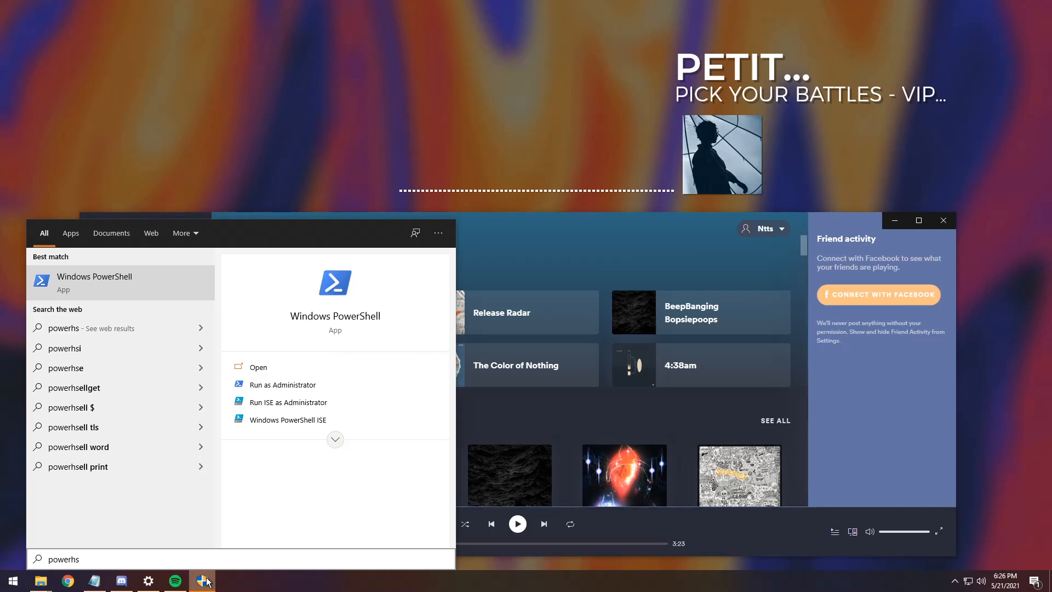
click(282, 384)
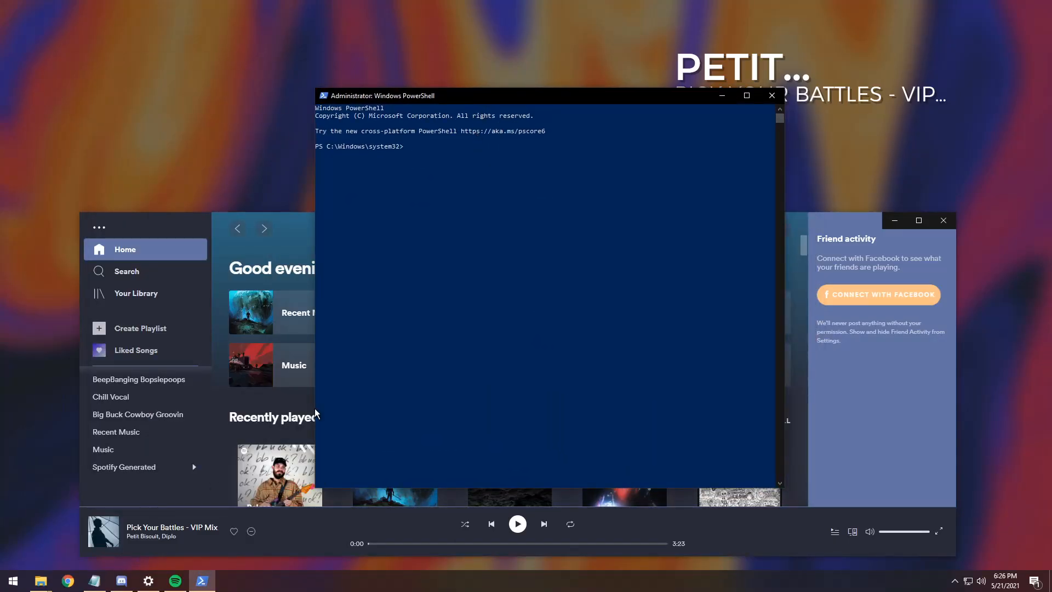
click(94, 580)
text(spicetify restore)
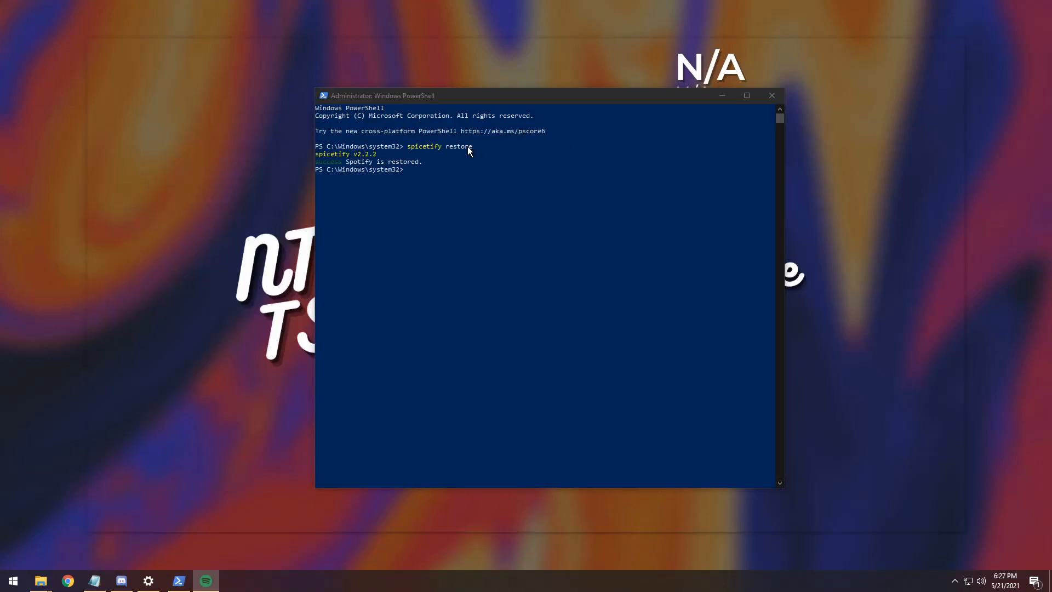
click(205, 580)
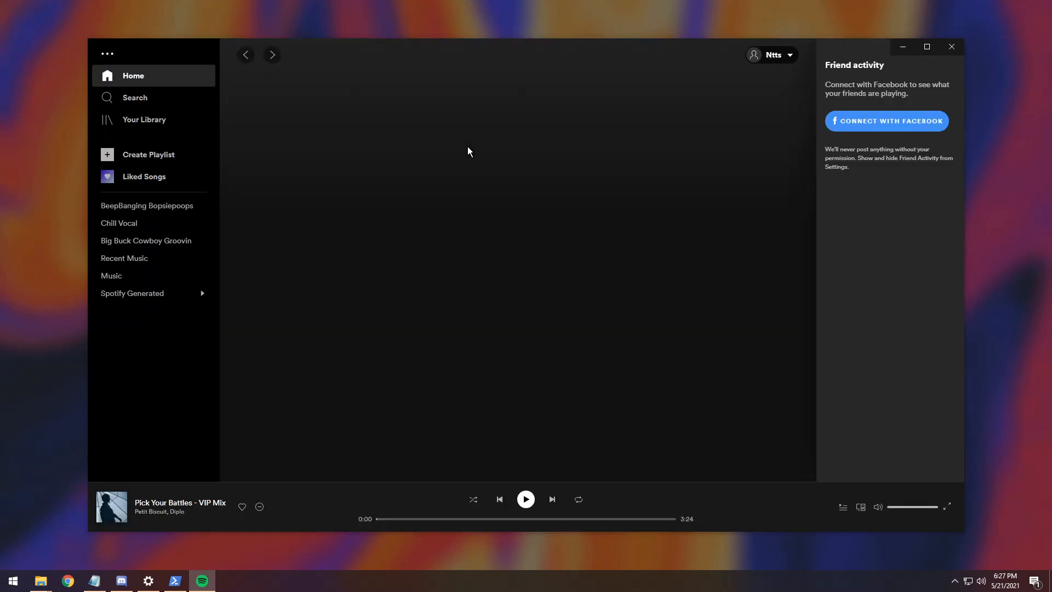
click(133, 75)
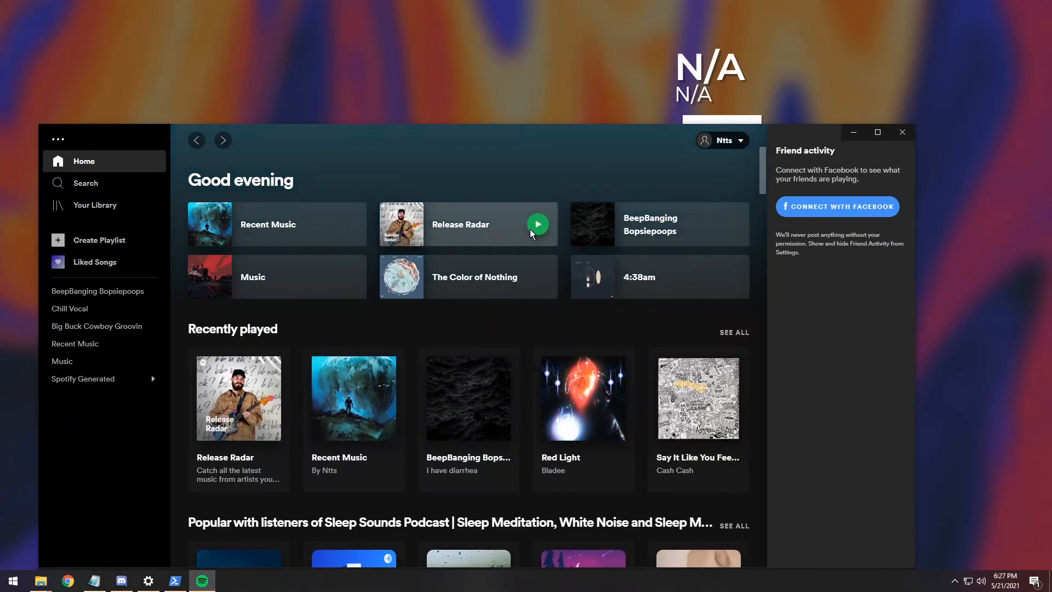
mouse_move(713, 72)
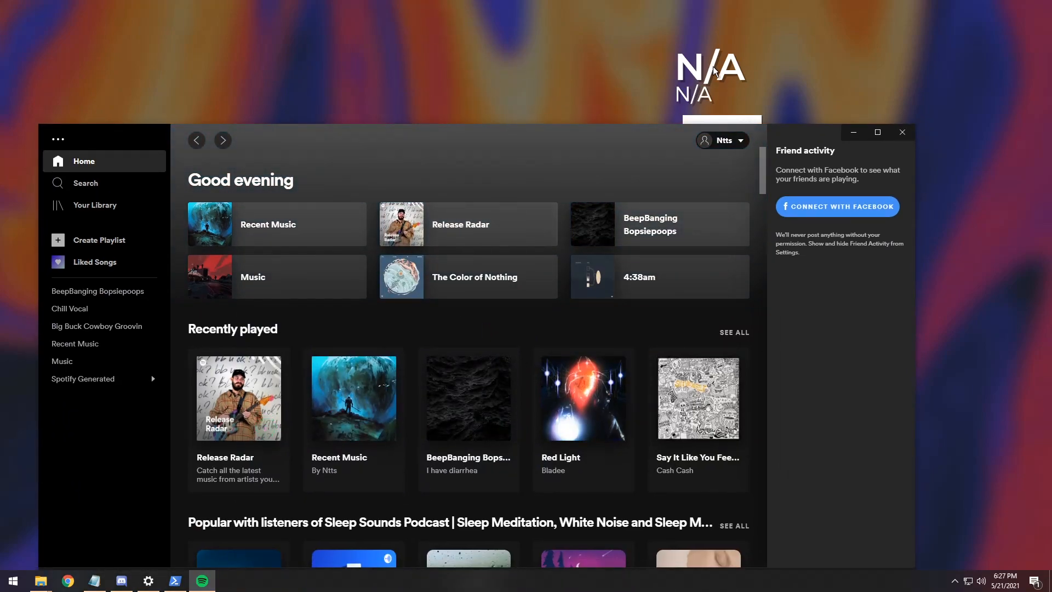
mouse_move(843, 123)
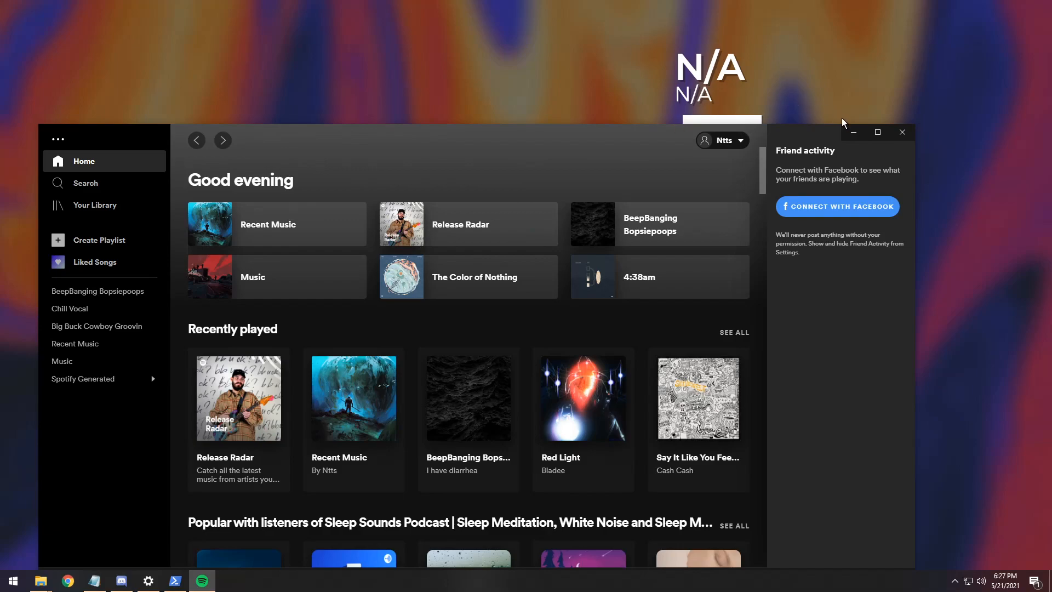
mouse_move(852, 132)
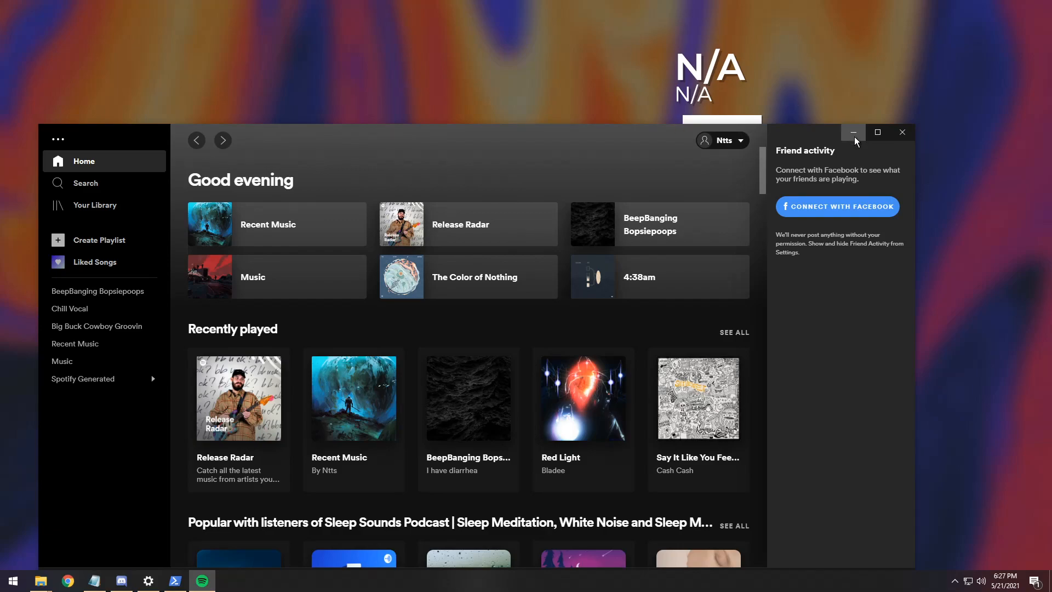
mouse_move(897, 145)
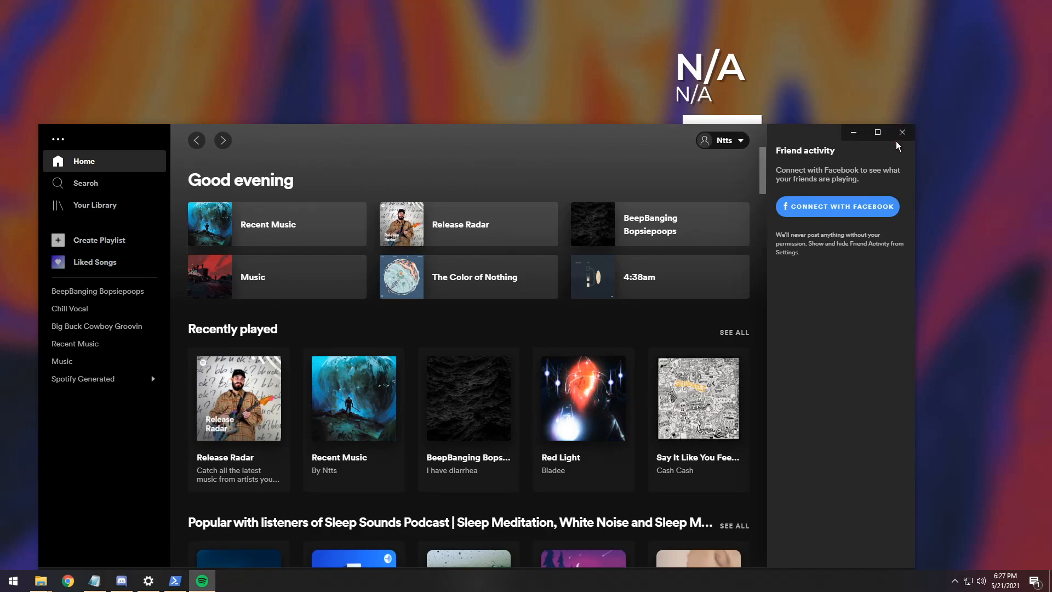
mouse_move(885, 158)
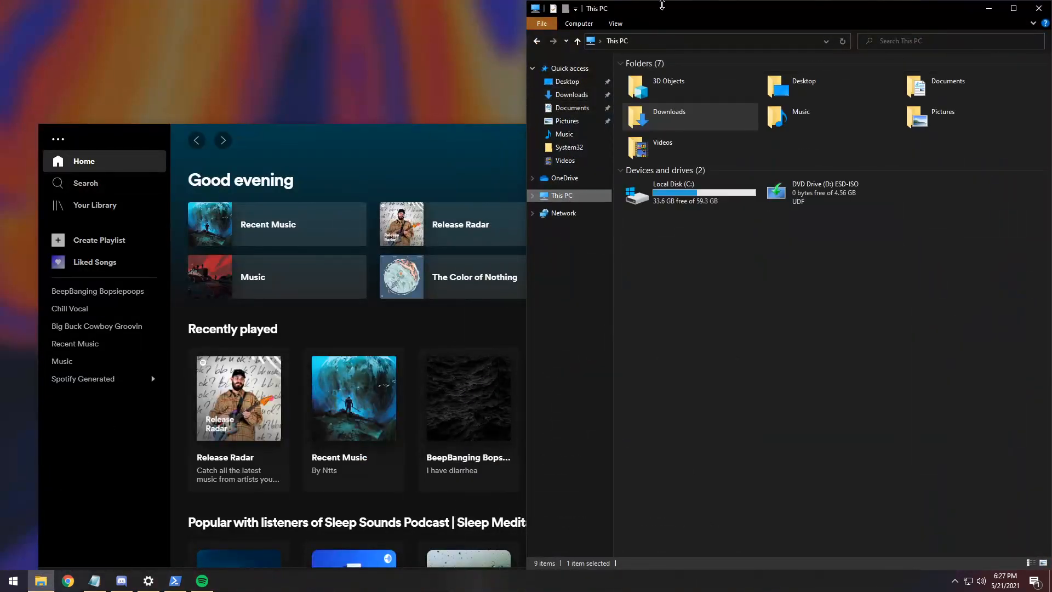
- Browse to C:\Users\<user> and select the spicetify-cli folder for deletion
double_click(673, 192)
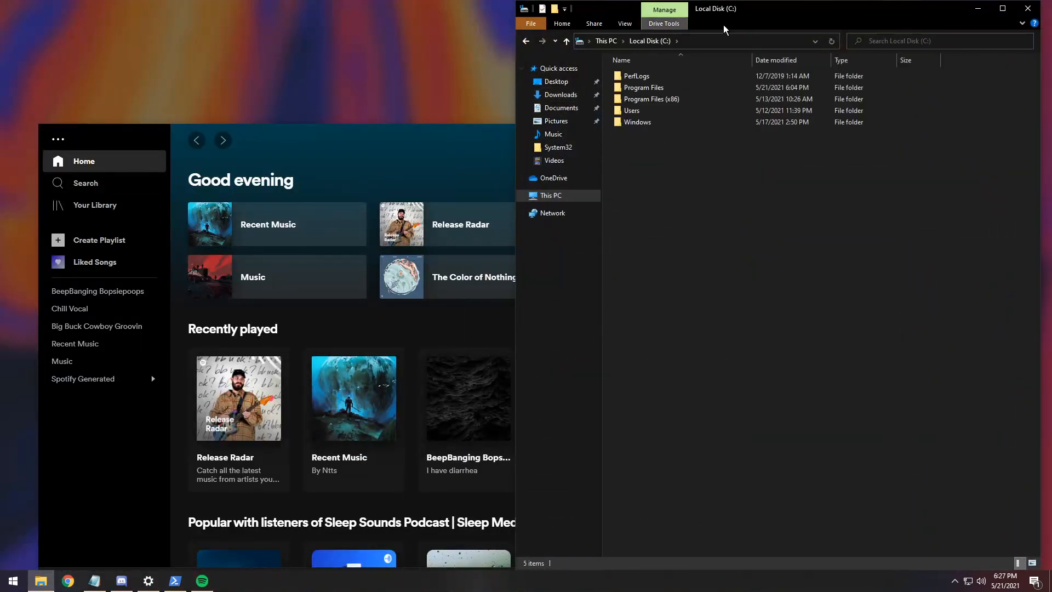
double_click(632, 110)
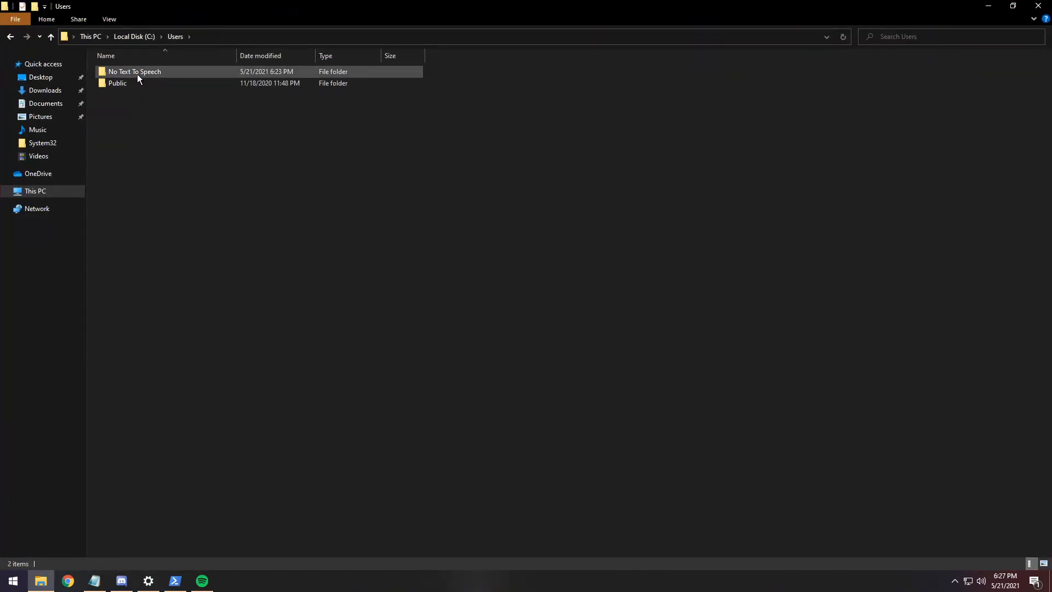
double_click(135, 72)
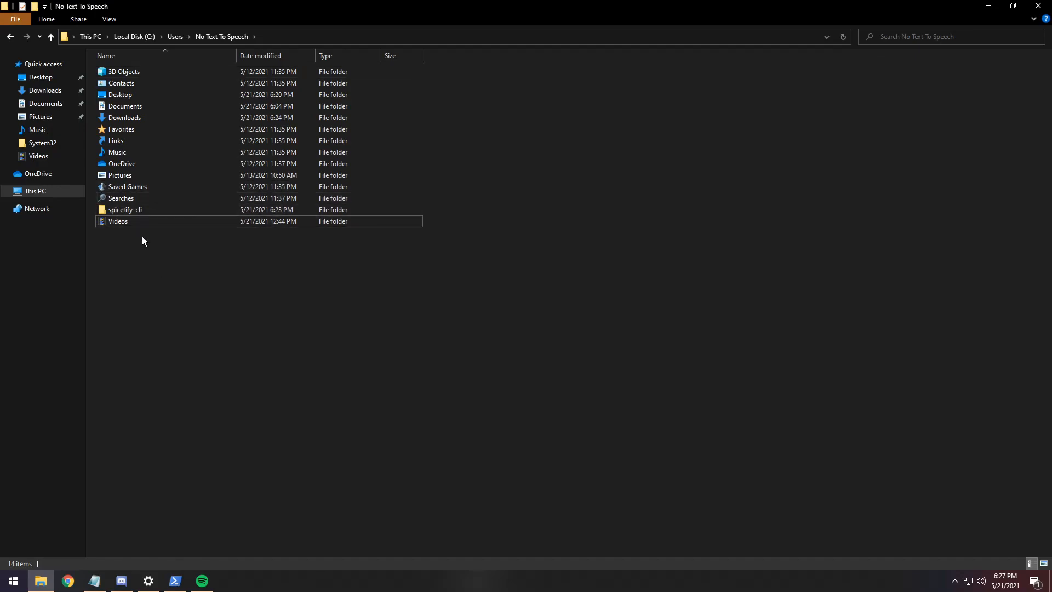
click(125, 209)
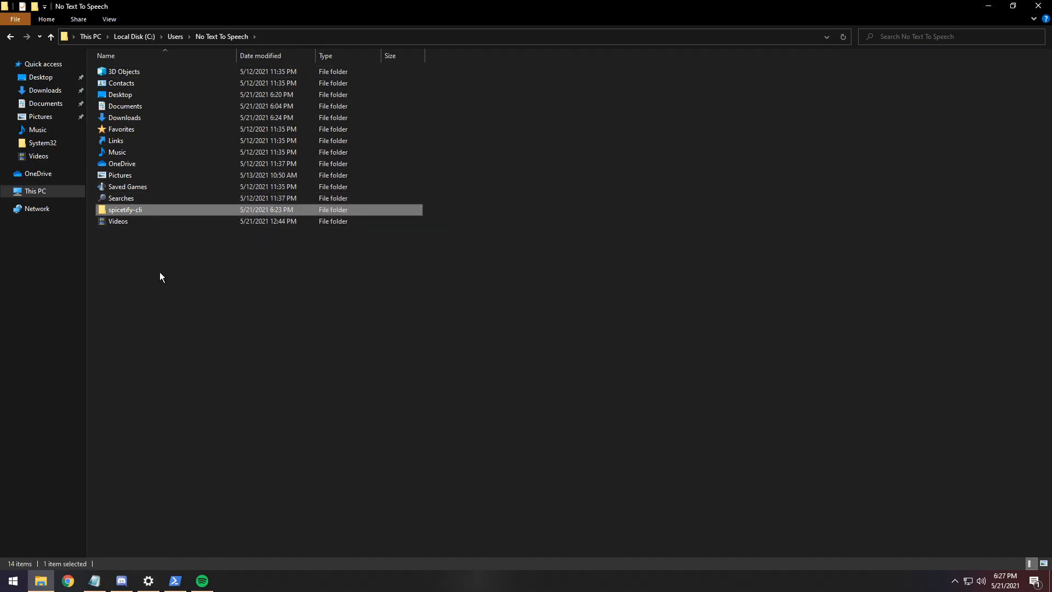
mouse_move(165, 307)
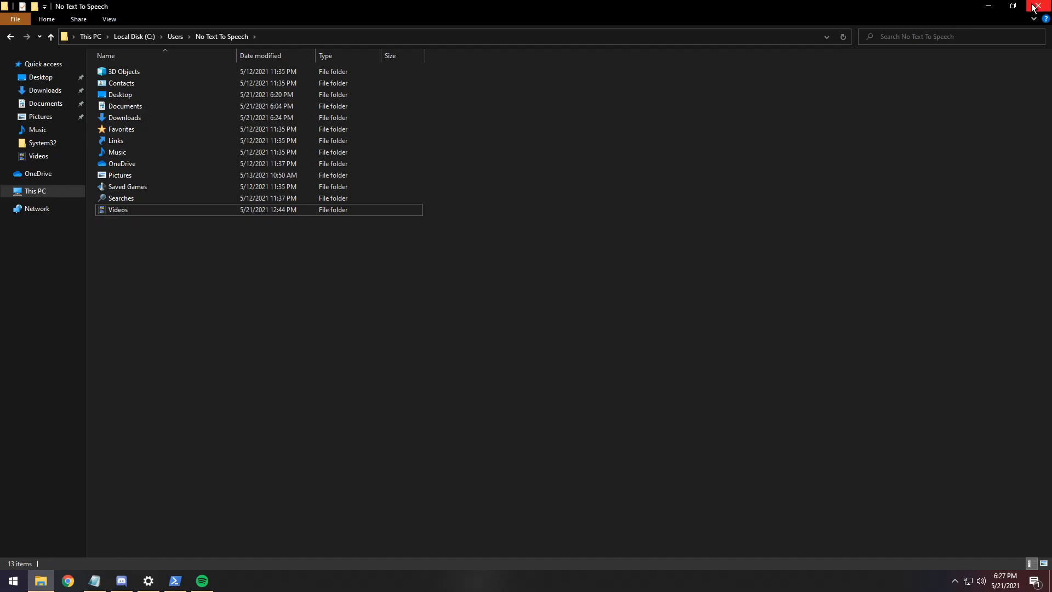
mouse_move(1041, 6)
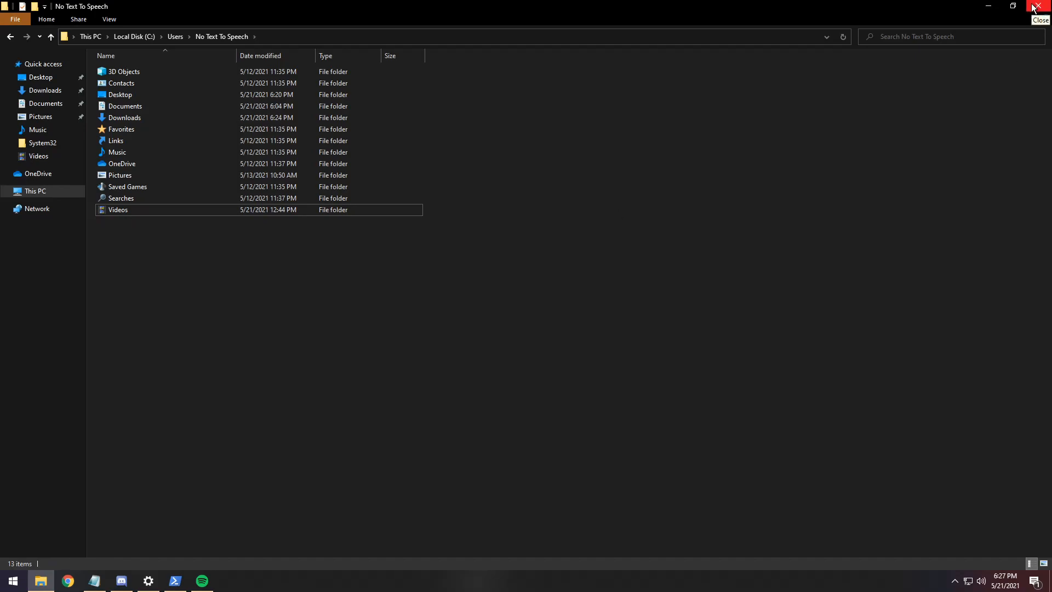